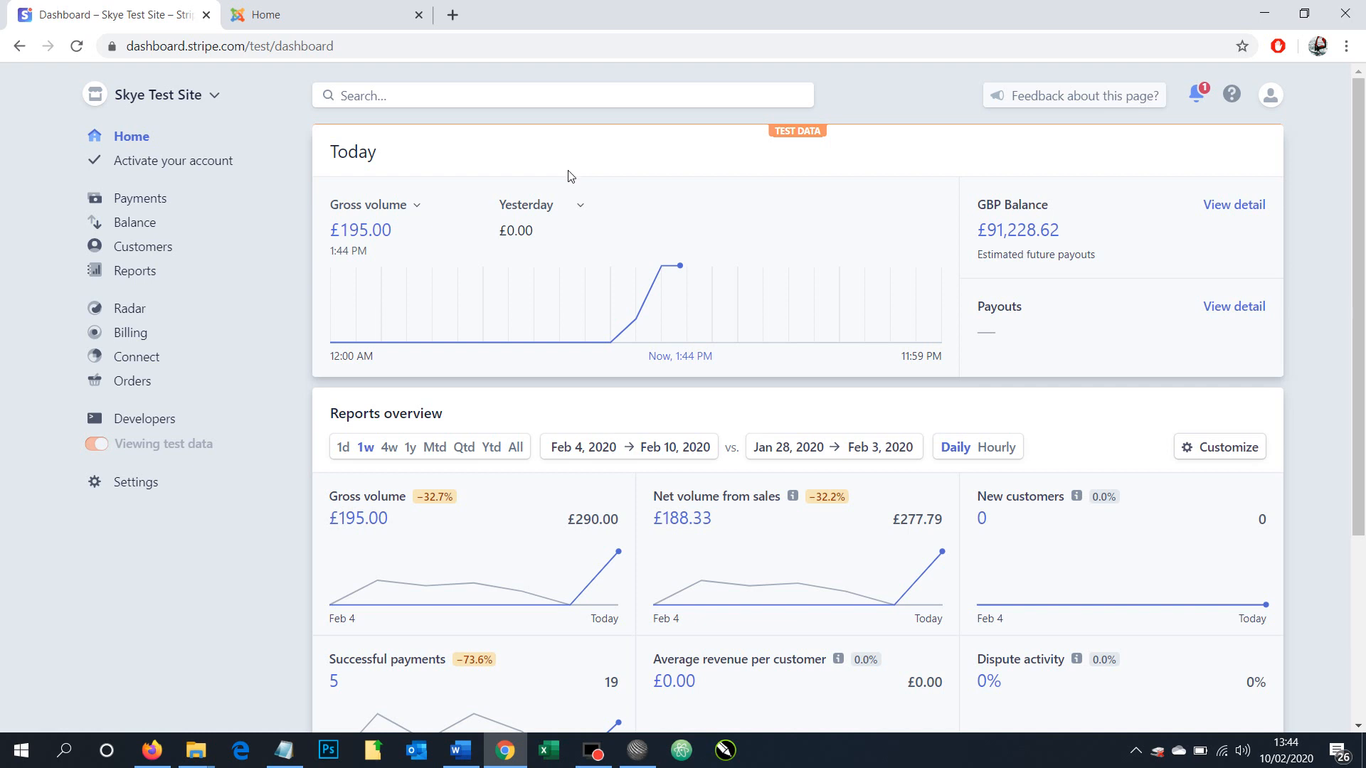
mouse_move(303, 122)
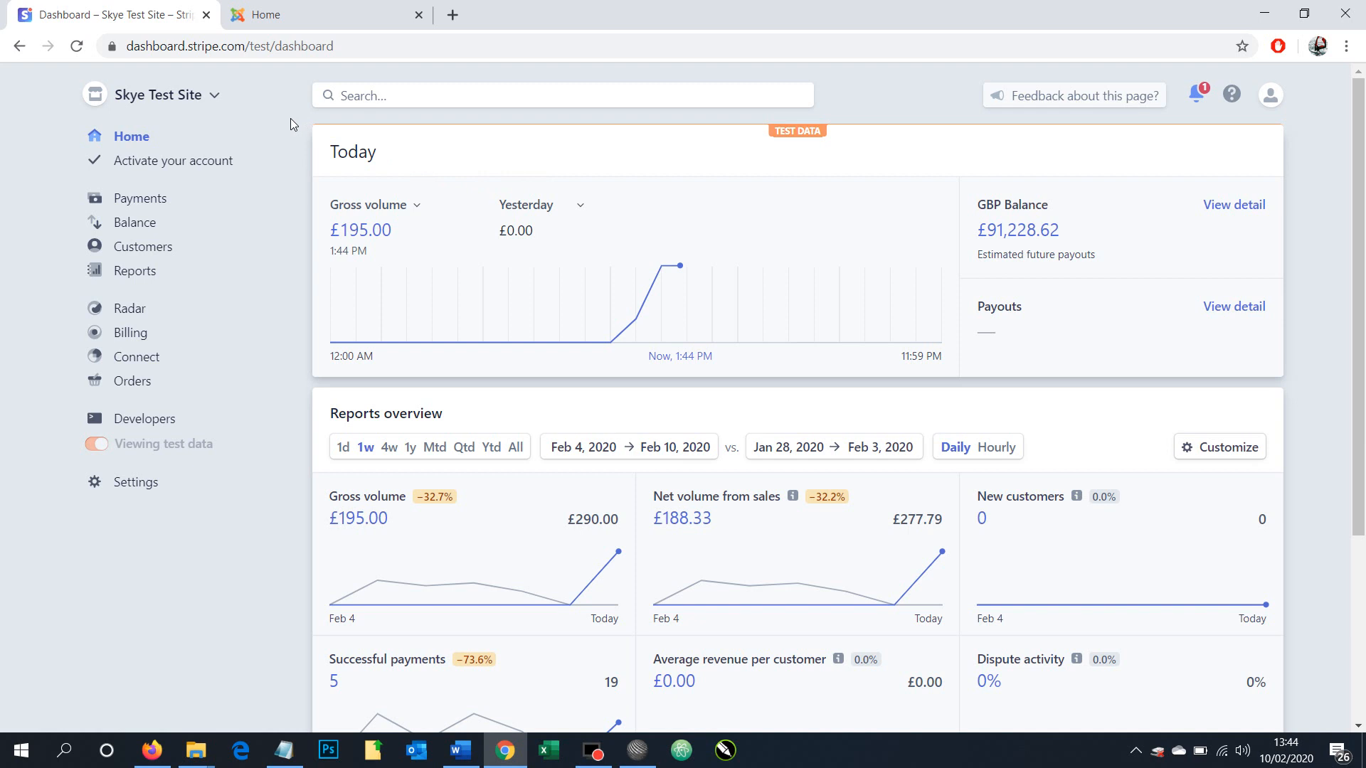
mouse_move(250, 183)
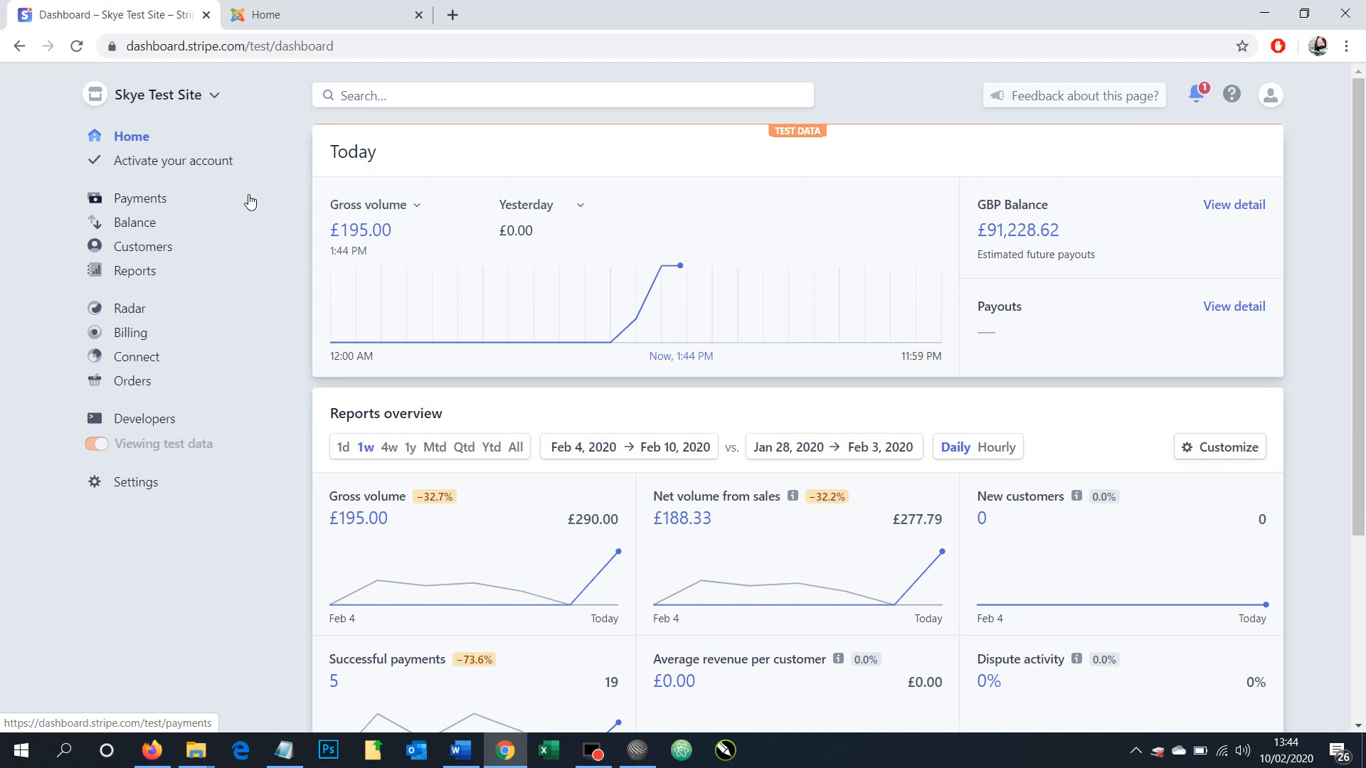
mouse_move(281, 248)
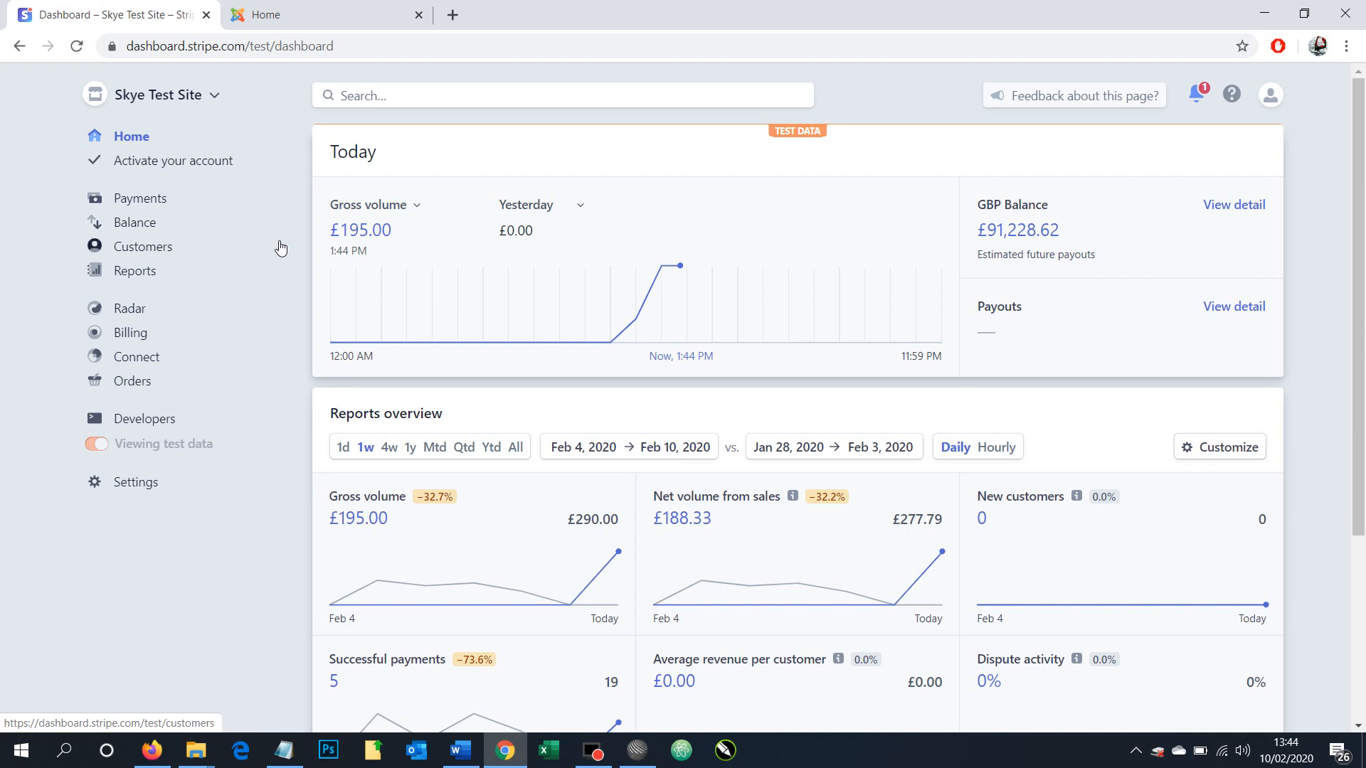
mouse_move(282, 268)
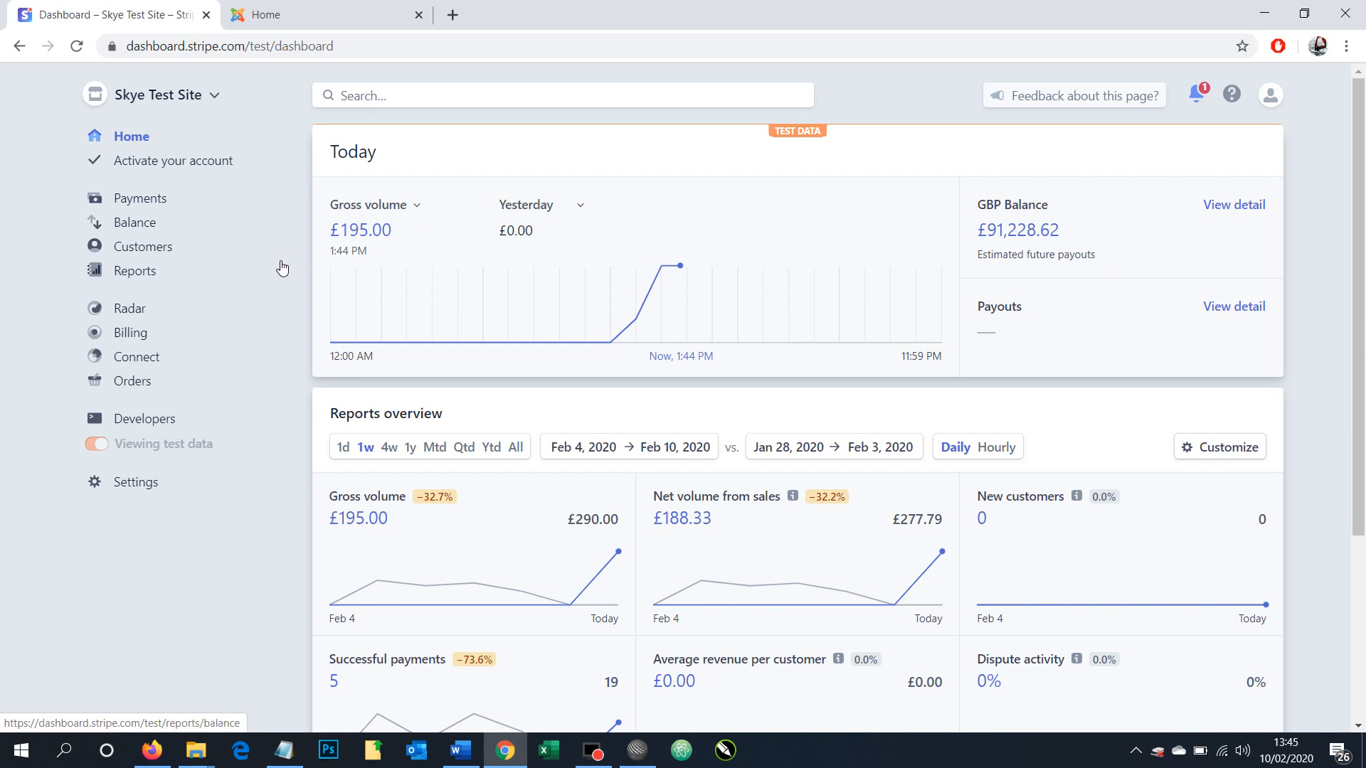
mouse_move(283, 373)
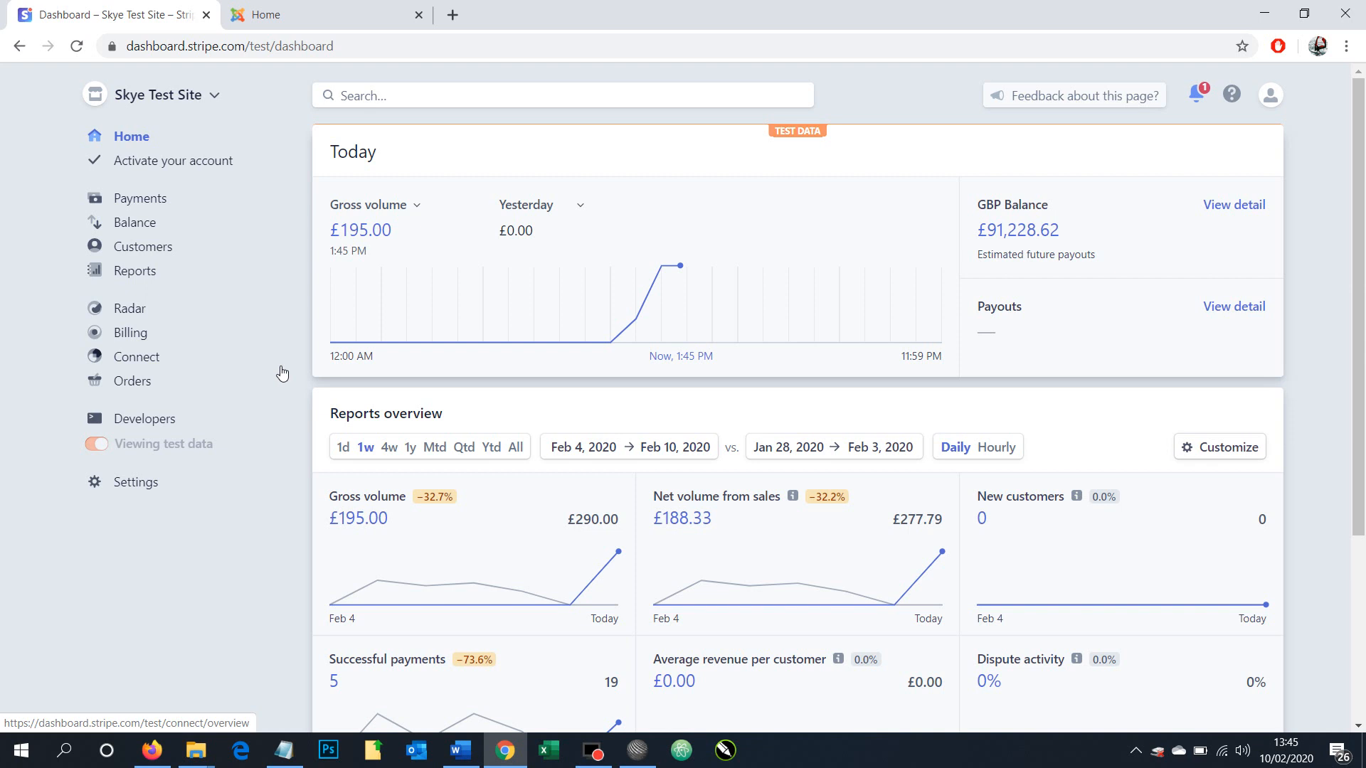
mouse_move(377, 709)
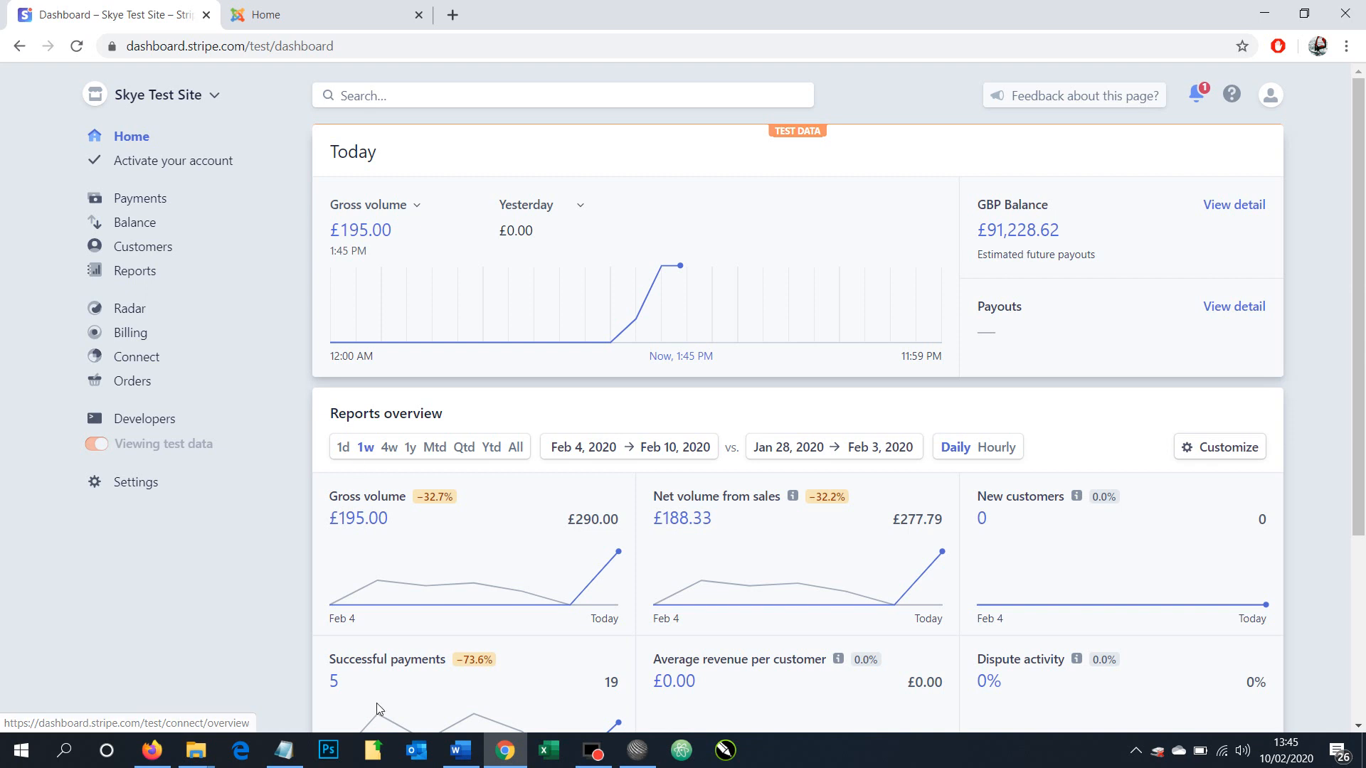
Step: Bring up the Notepad webhook notes listing the webhook URL and two events
left_click(284, 748)
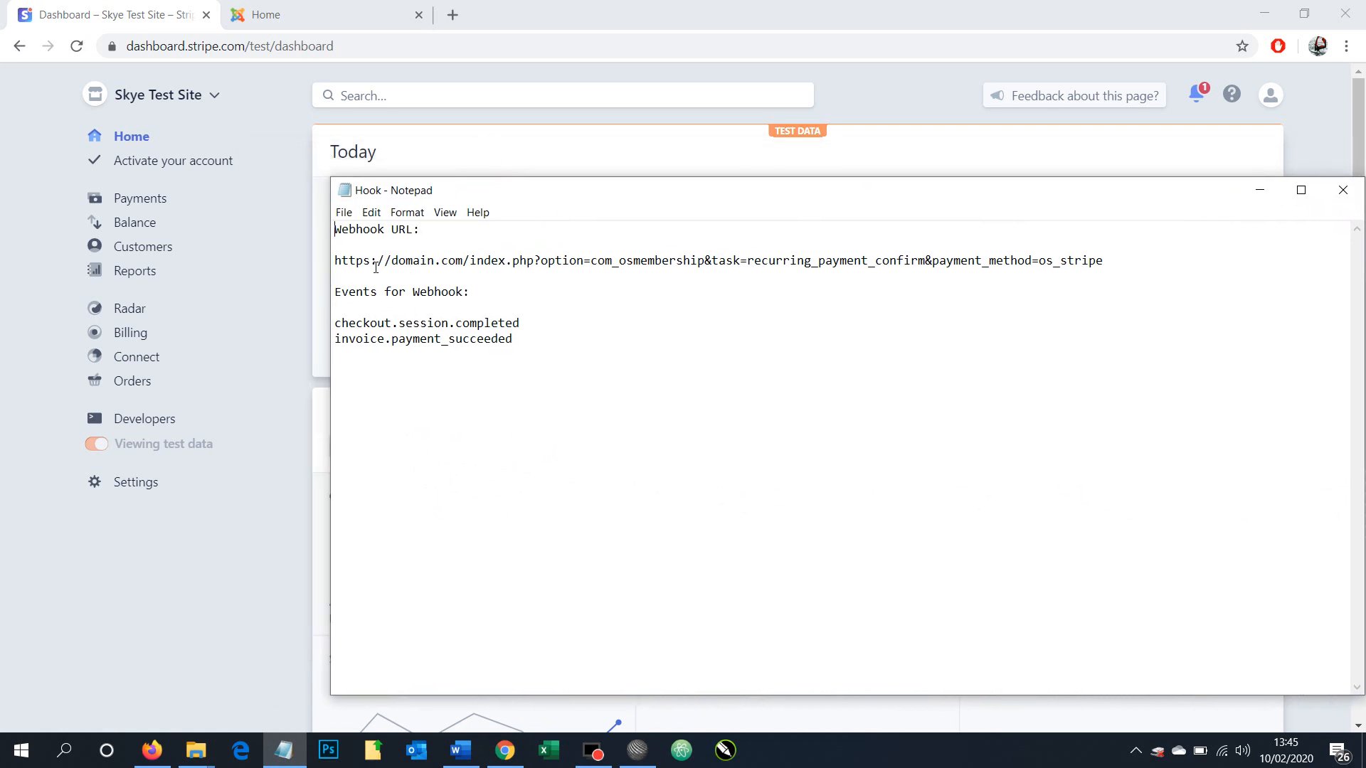
mouse_move(352, 239)
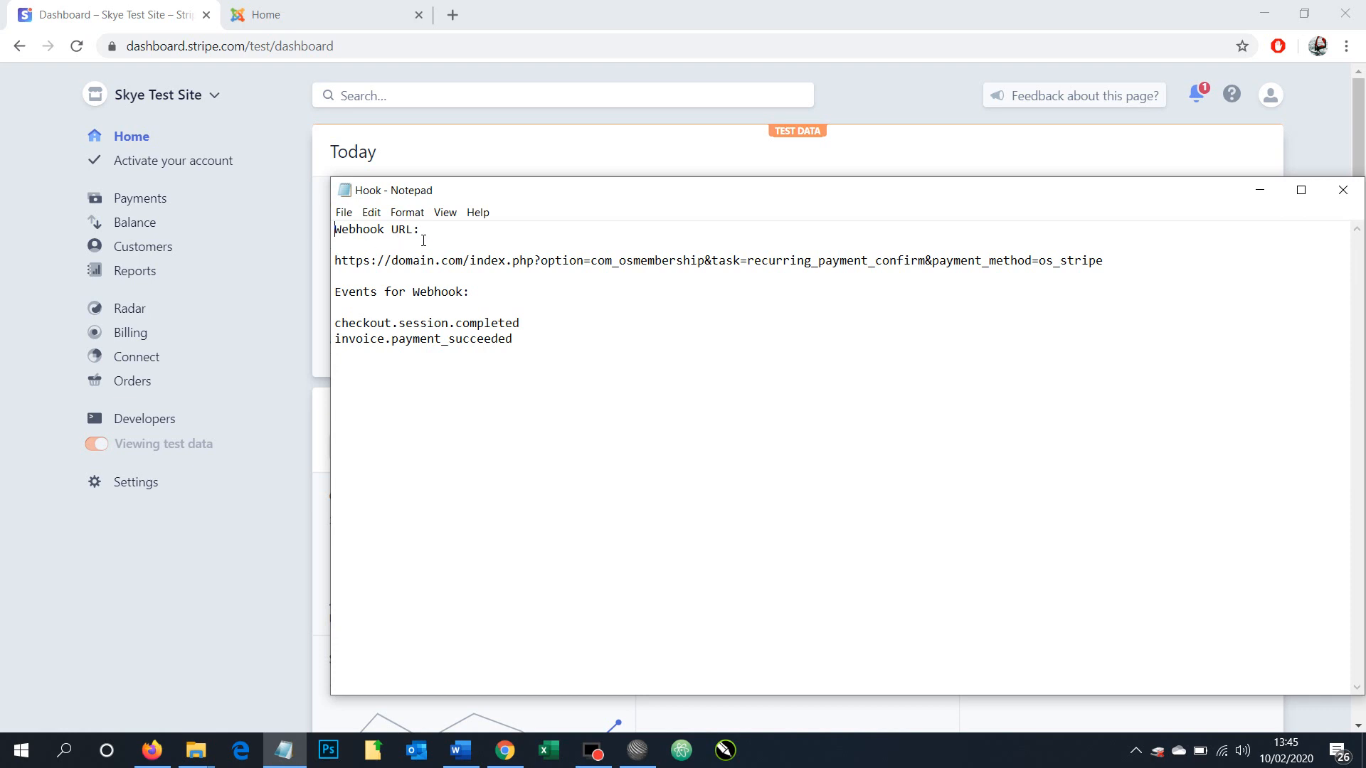
left_click_drag(334, 259, 470, 291)
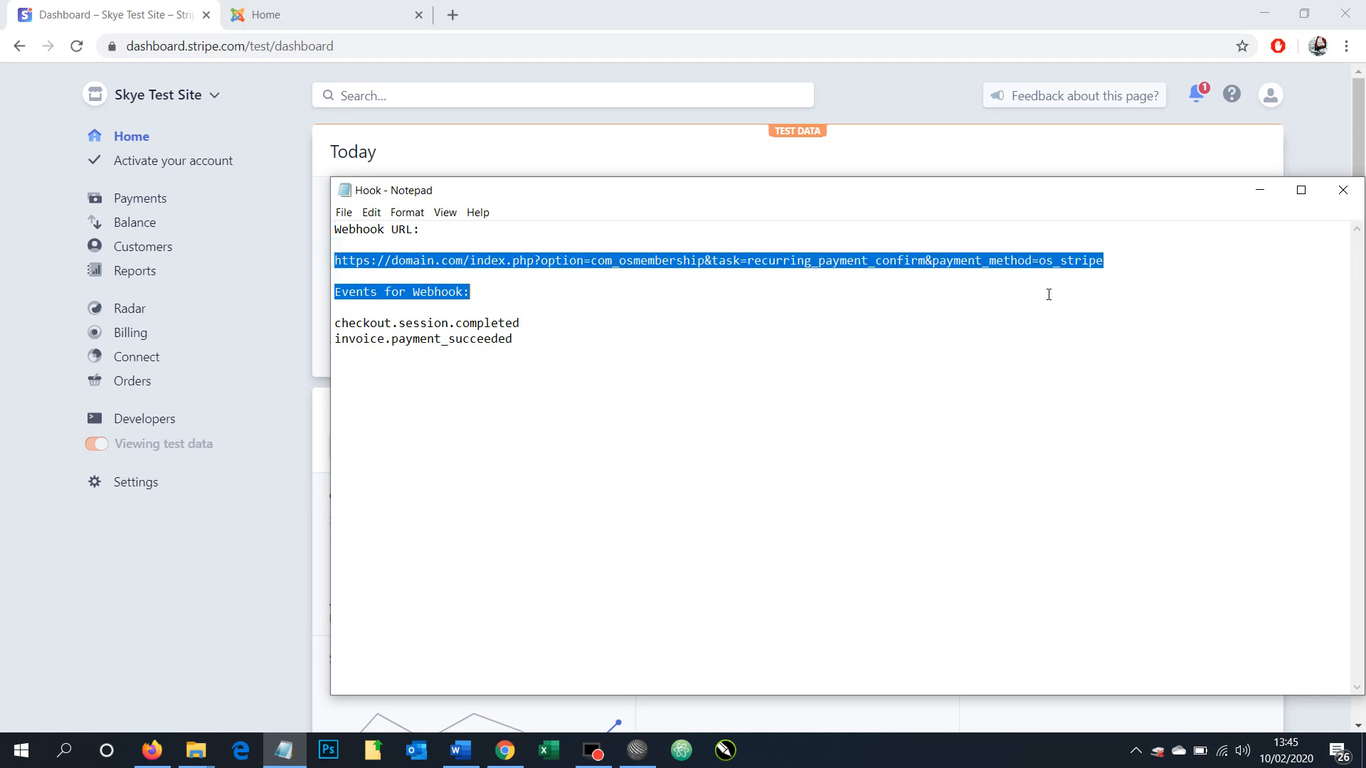
left_click(554, 308)
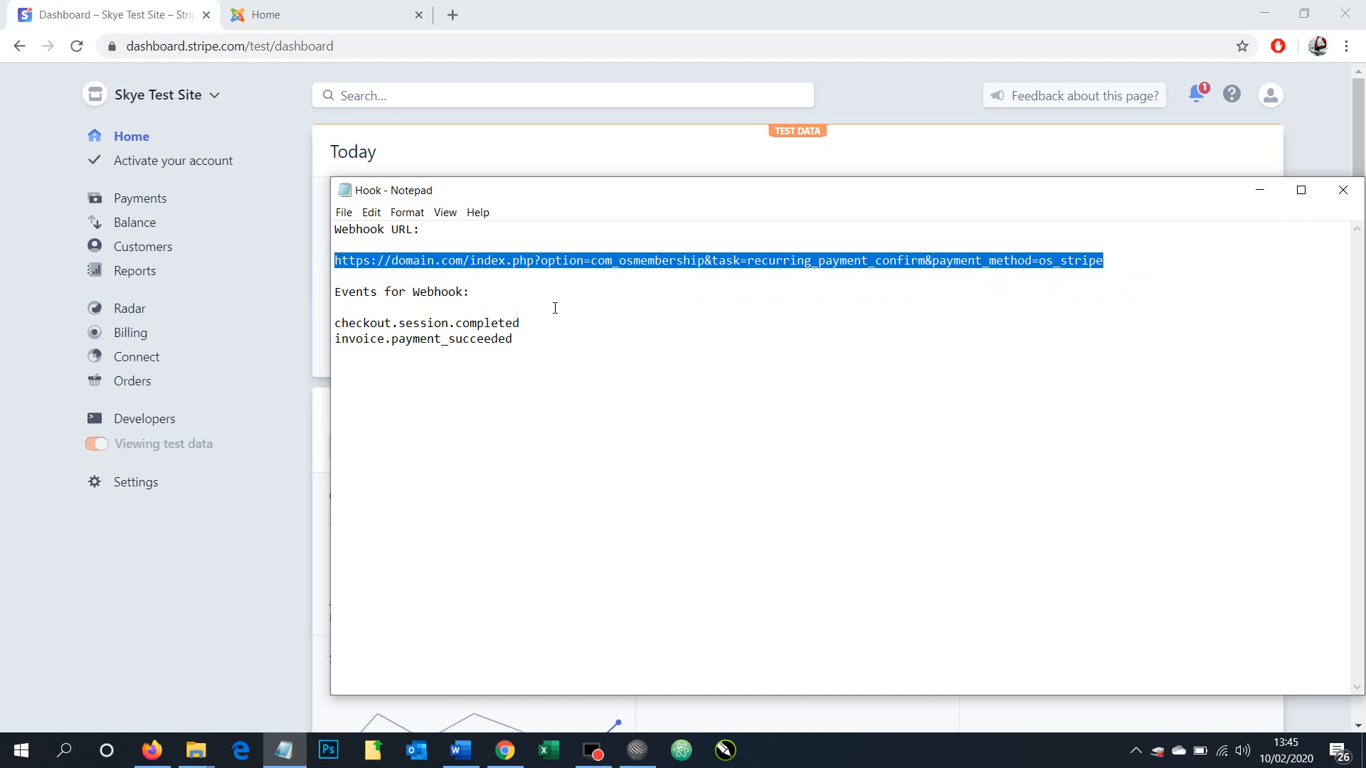
mouse_move(442, 272)
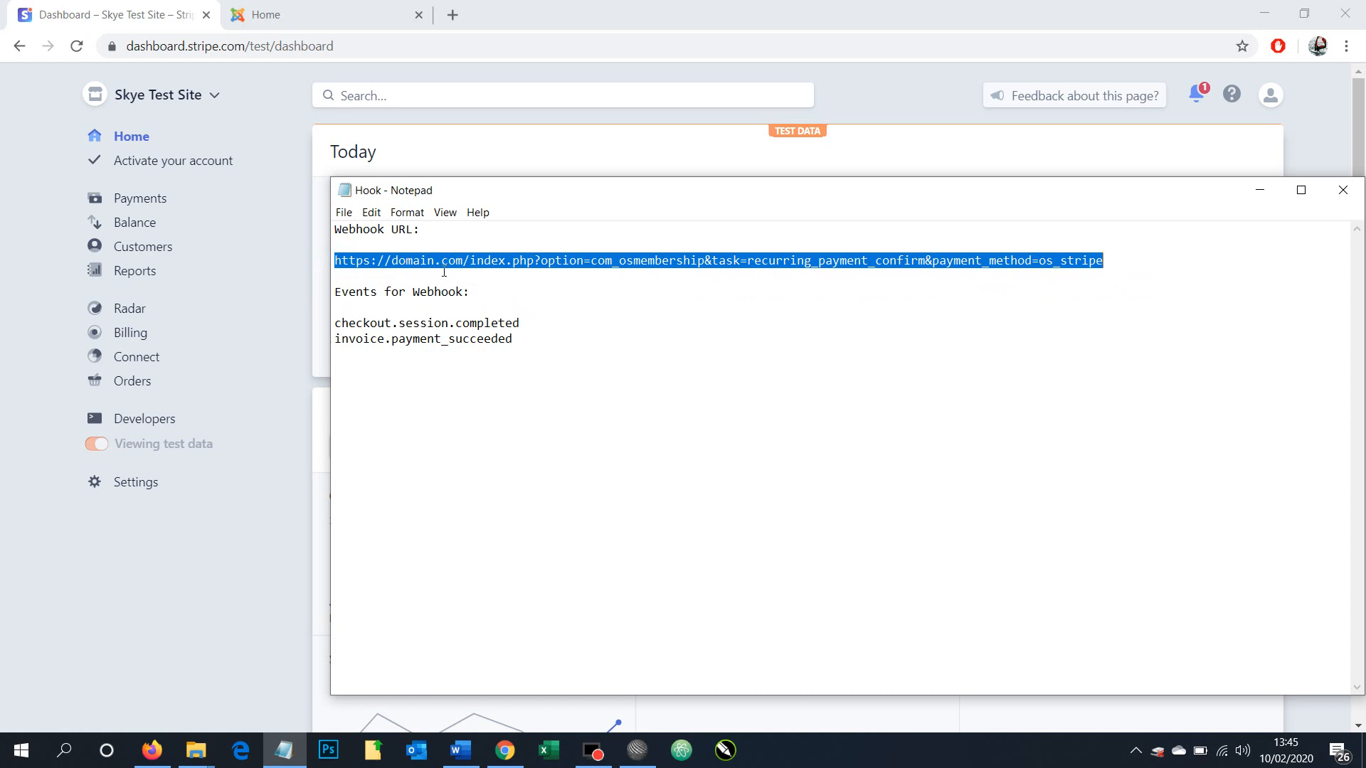
left_click(396, 275)
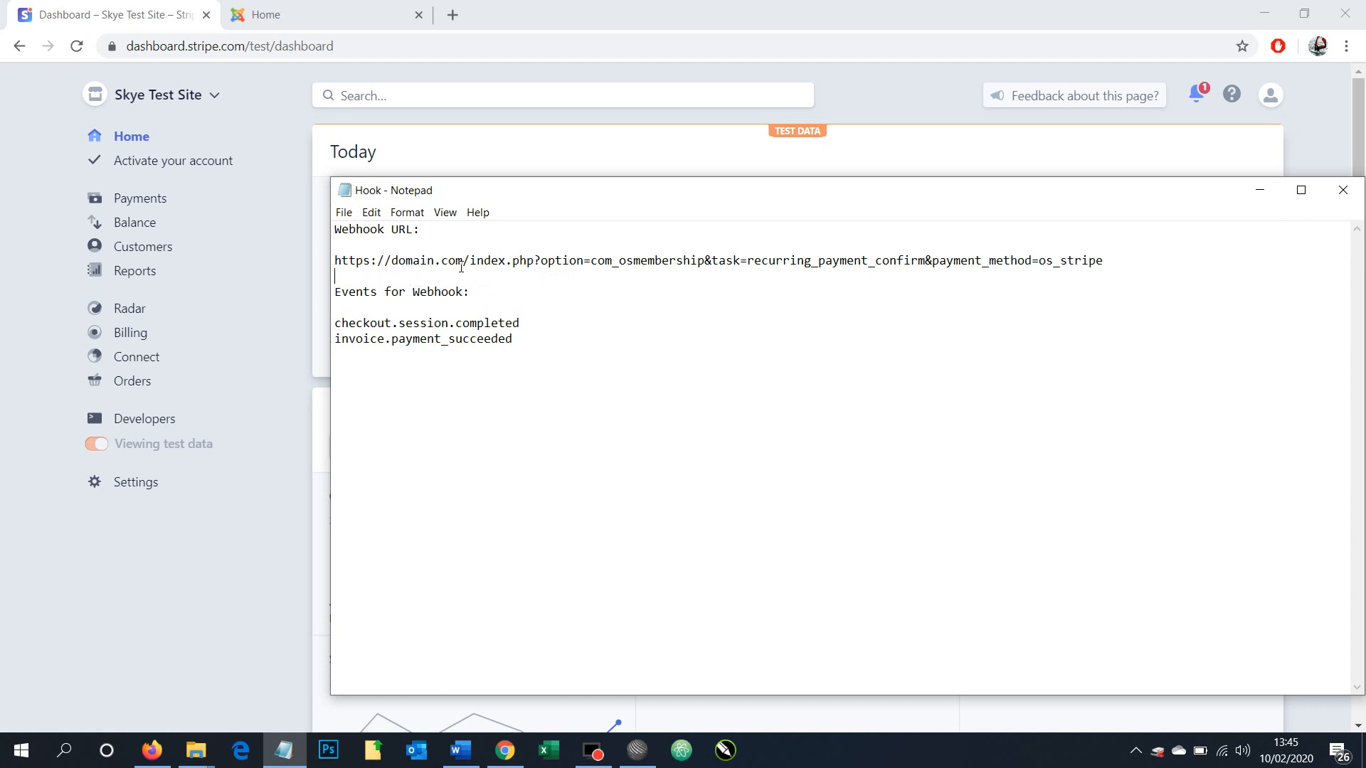
double_click(426, 260)
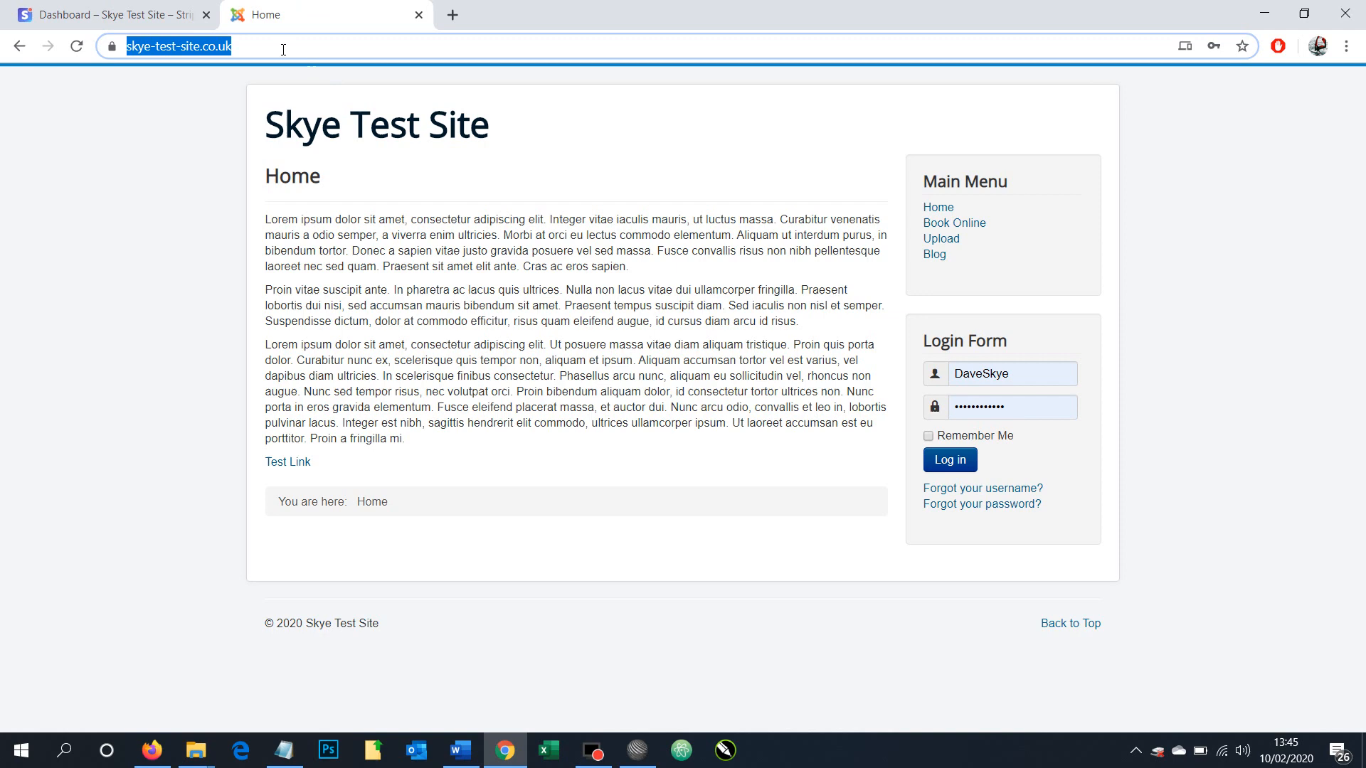
Step: Open options on the skye-test-site.co.uk address, then return to the webhook notes
right_click(178, 47)
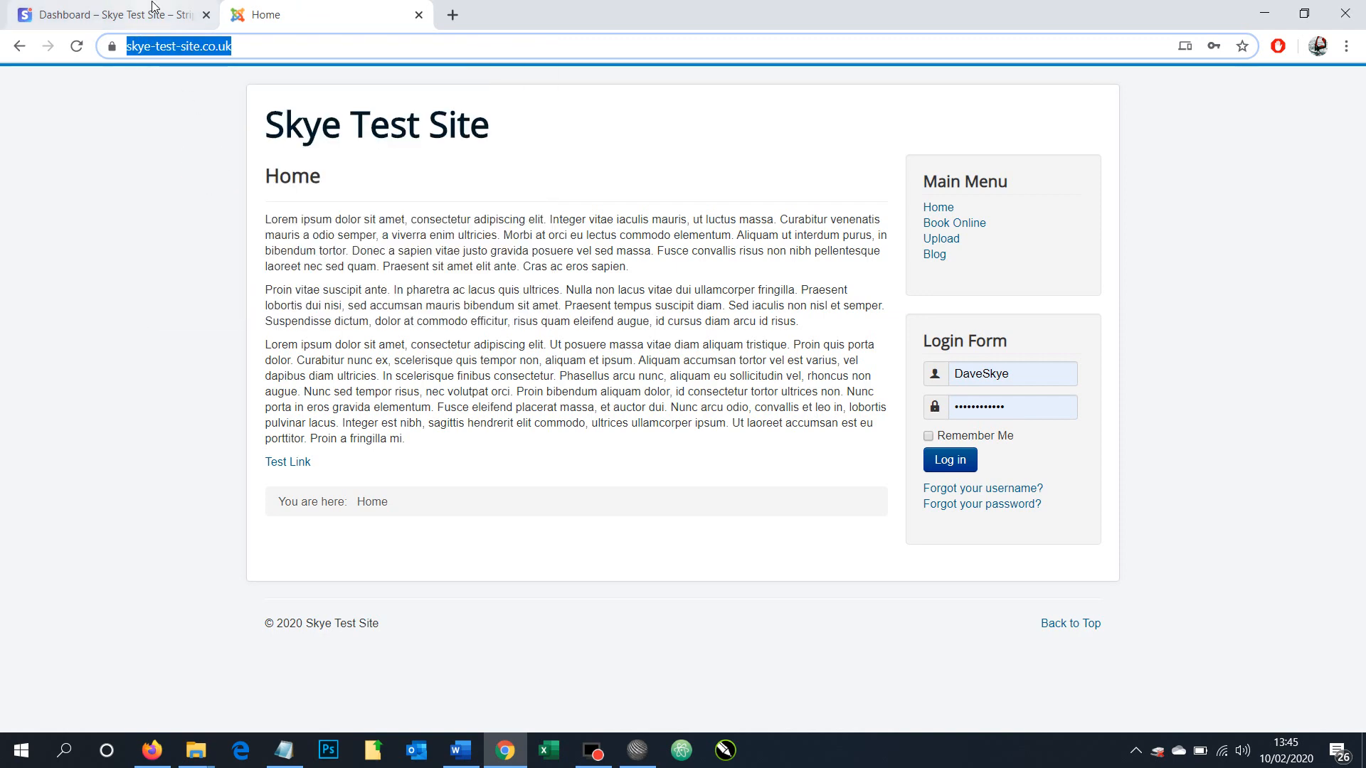
left_click(283, 749)
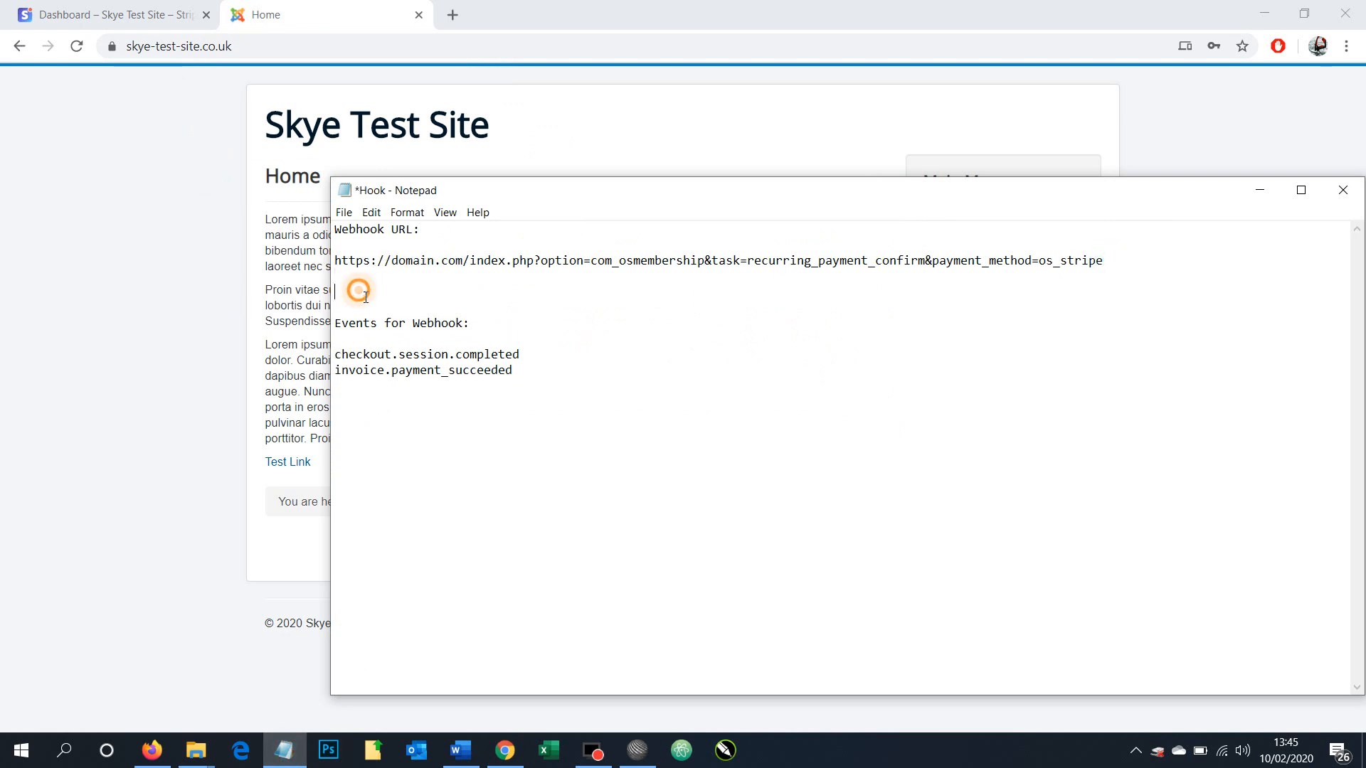
type("https://www.skye-test-site.co.uk/")
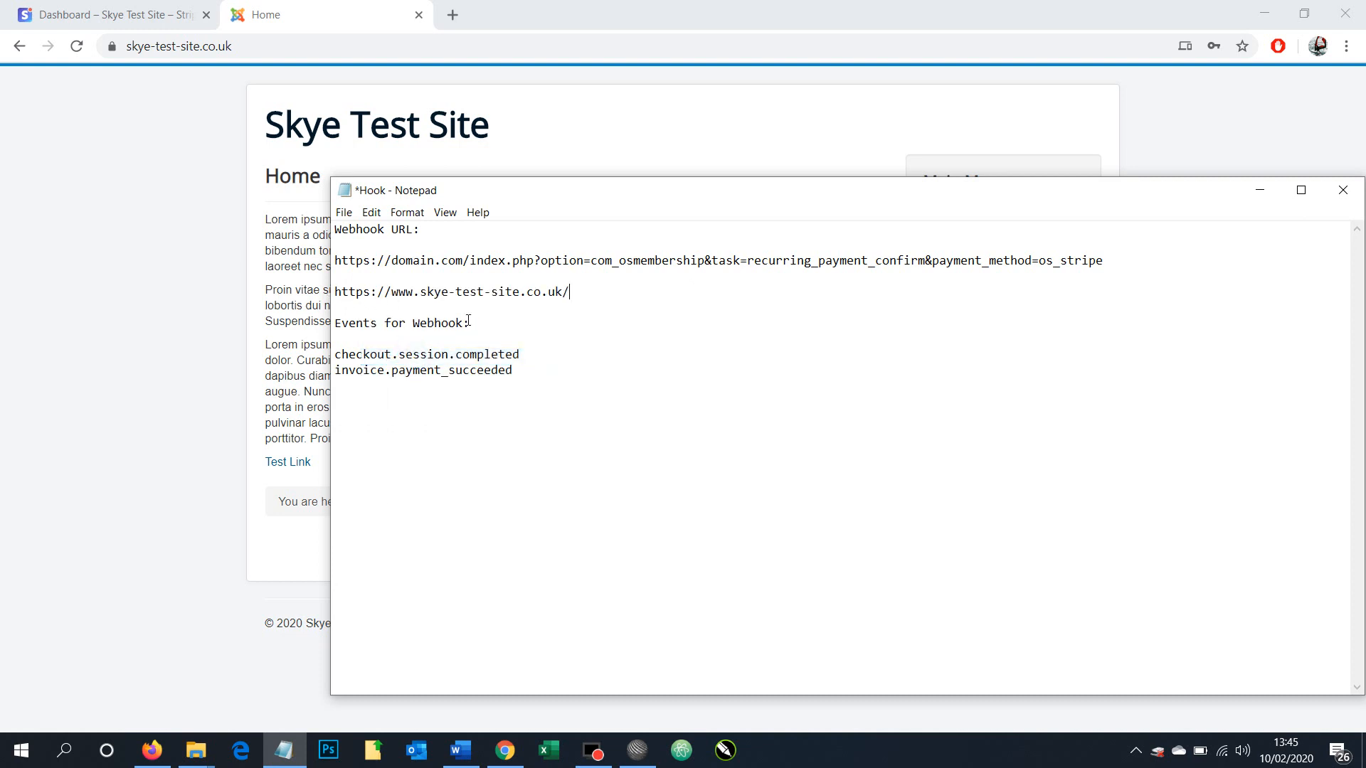
mouse_move(1148, 265)
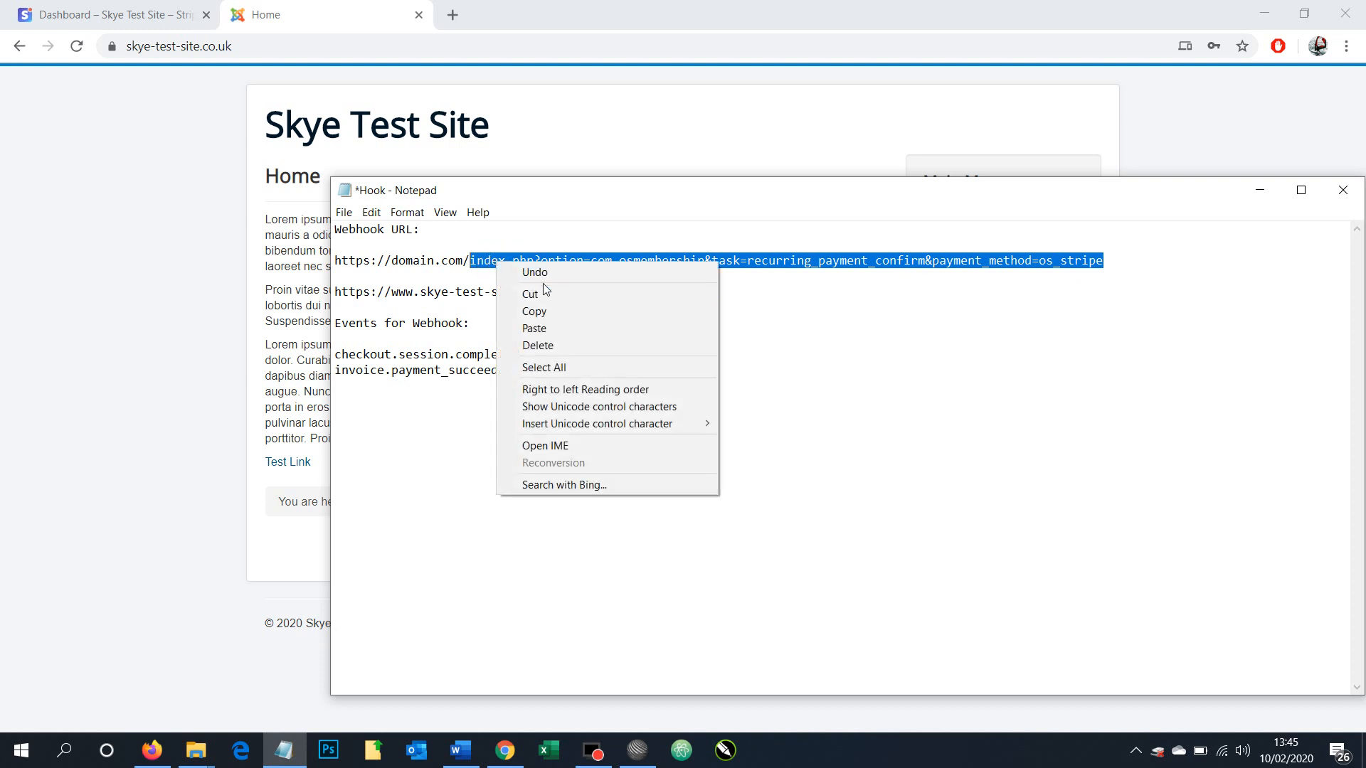
left_click(668, 301)
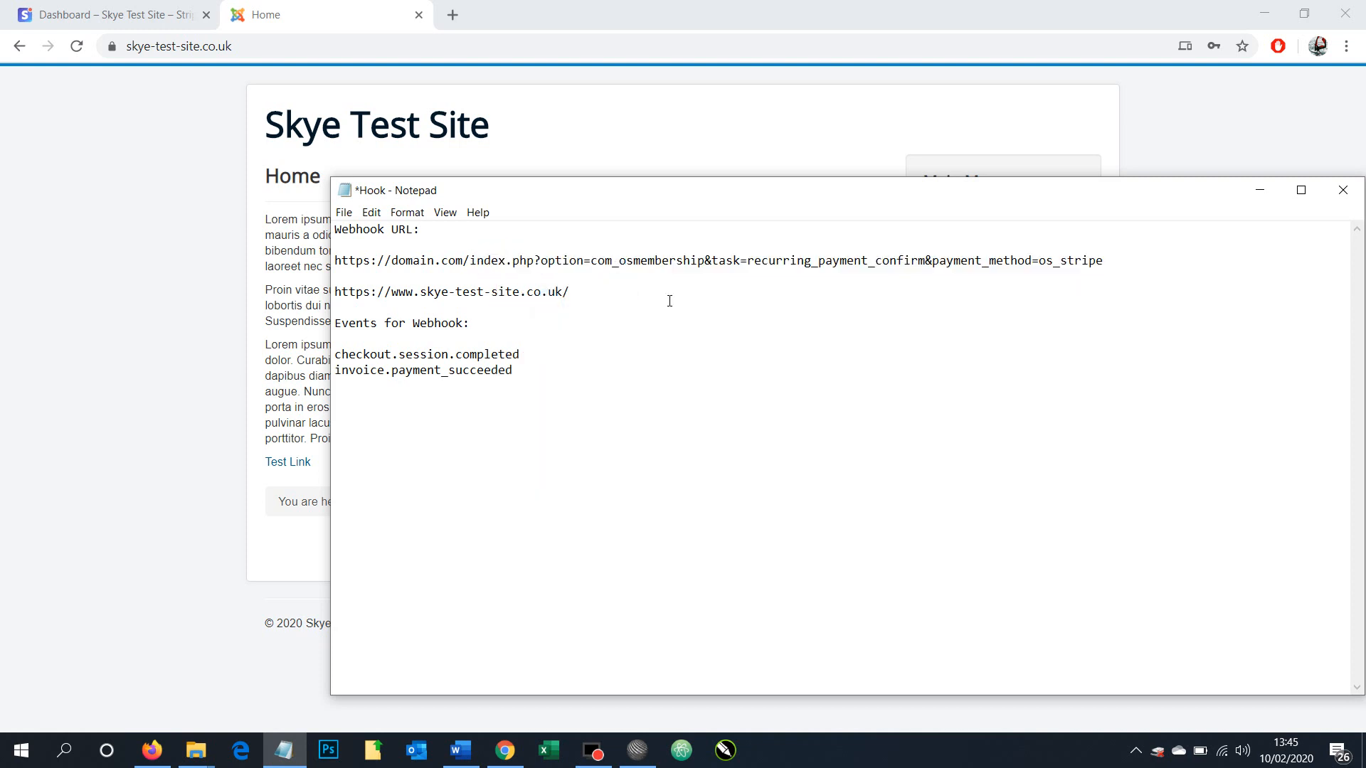
type("index.php?option=com_osmembership&task=recurring_payment_confirm&payment_method=os_stripe")
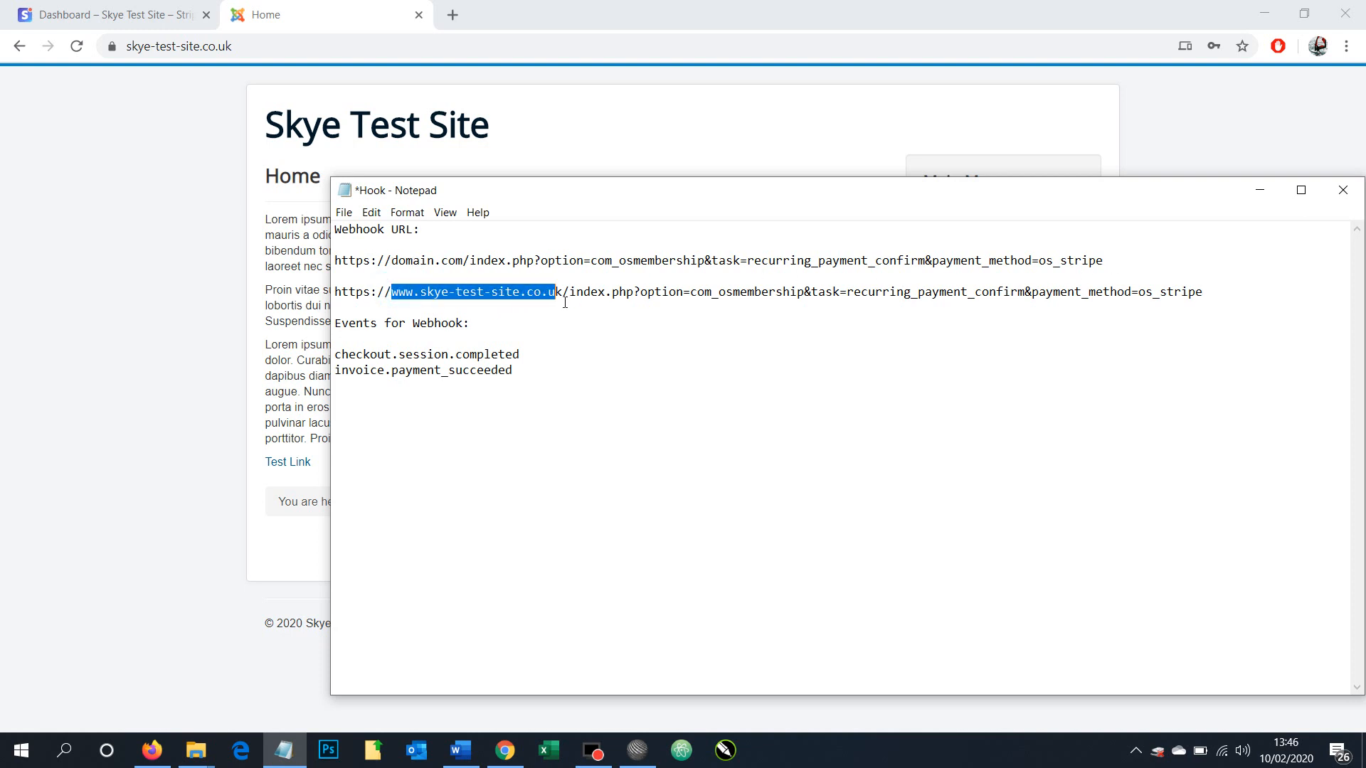
mouse_move(674, 305)
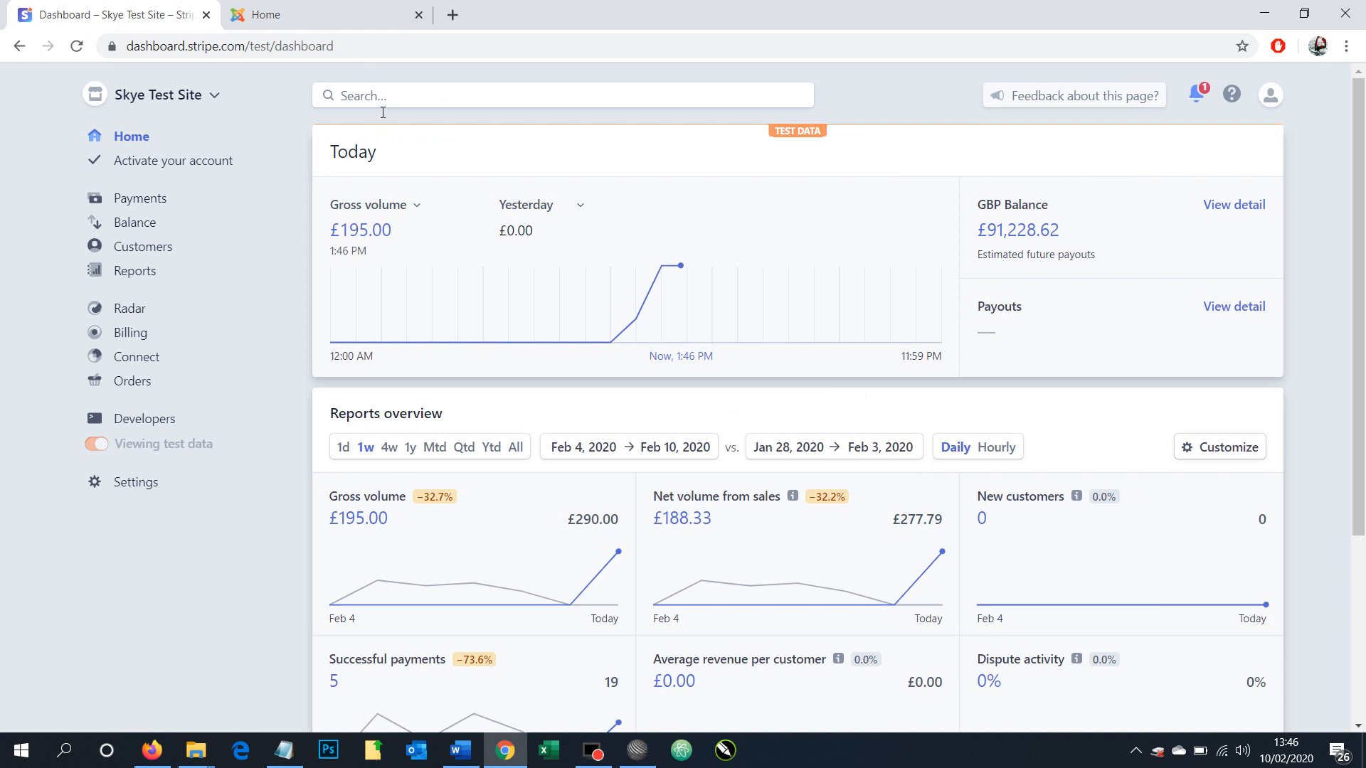
mouse_move(888, 539)
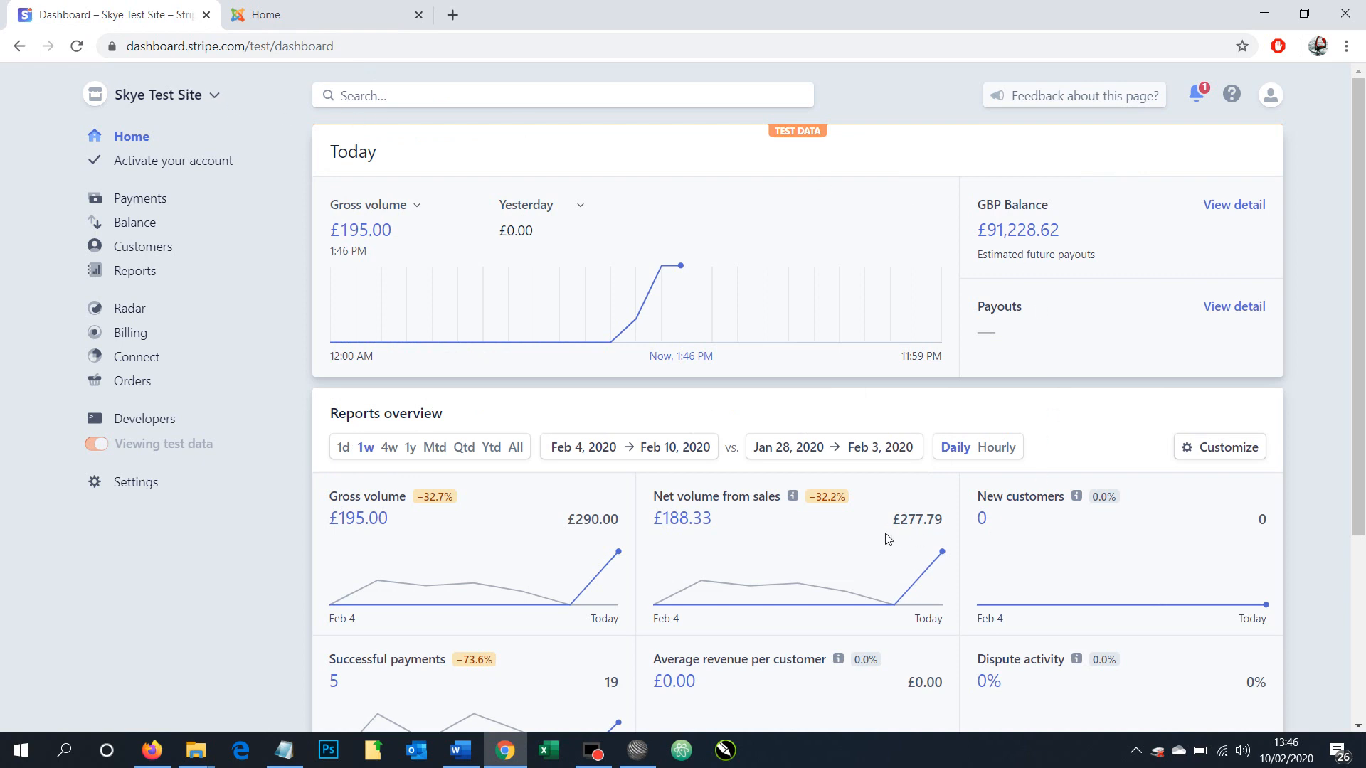
mouse_move(137, 424)
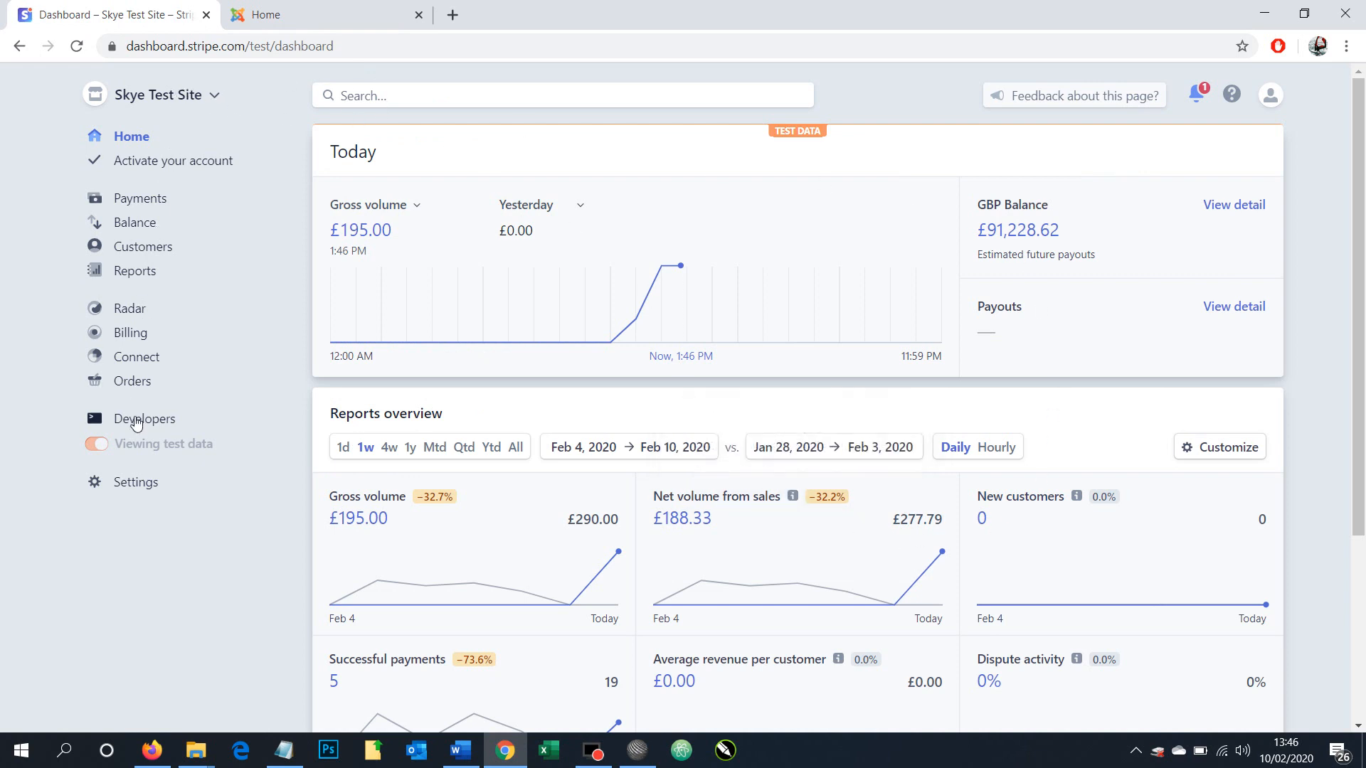
mouse_move(144, 419)
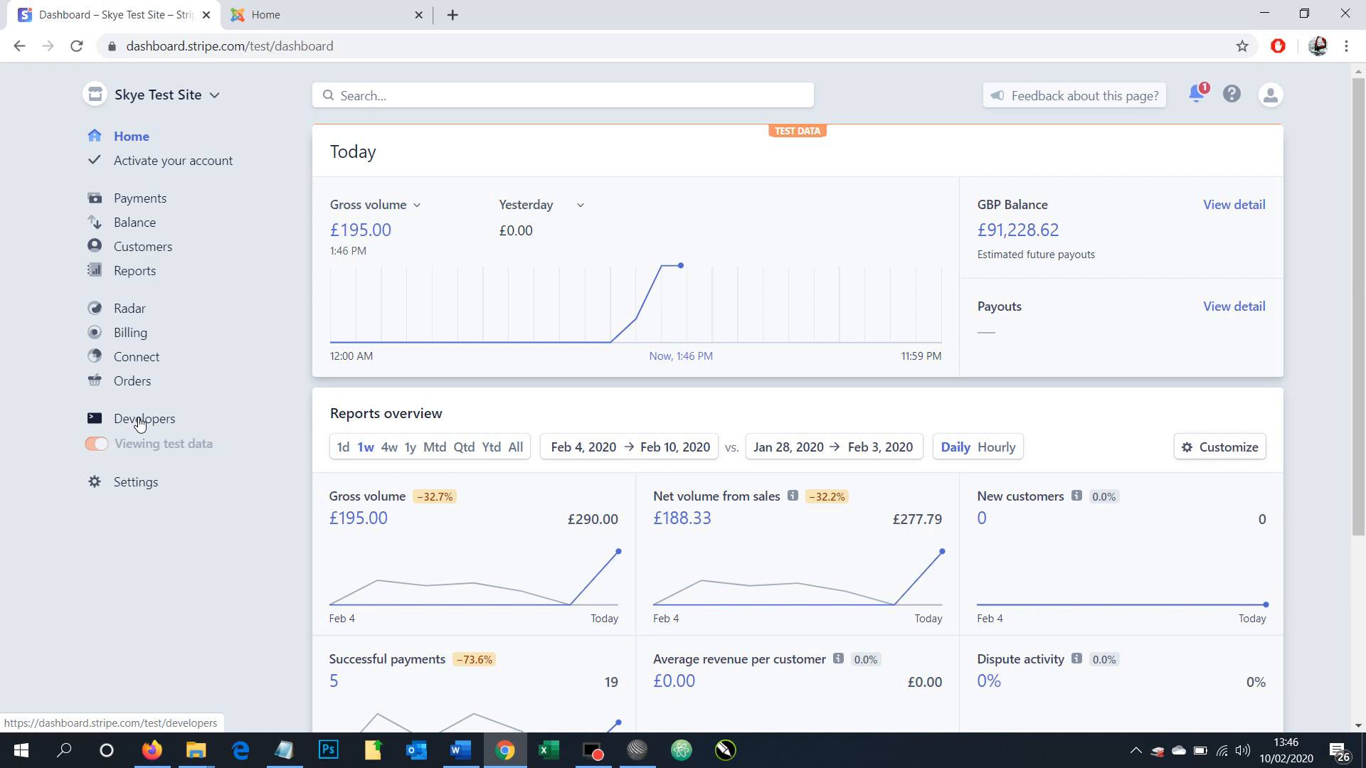
Step: Open the test-mode Developers overview, then the empty Webhooks page
left_click(144, 419)
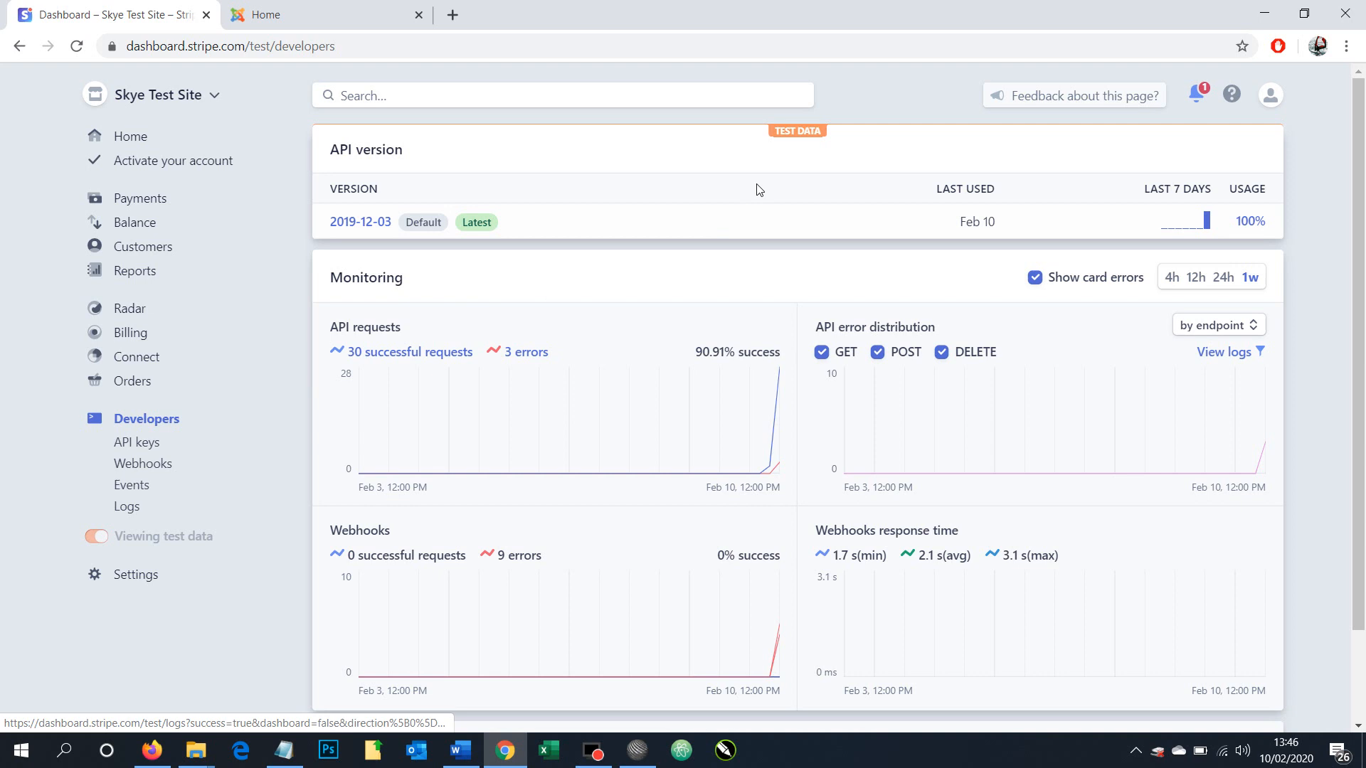
mouse_move(799, 136)
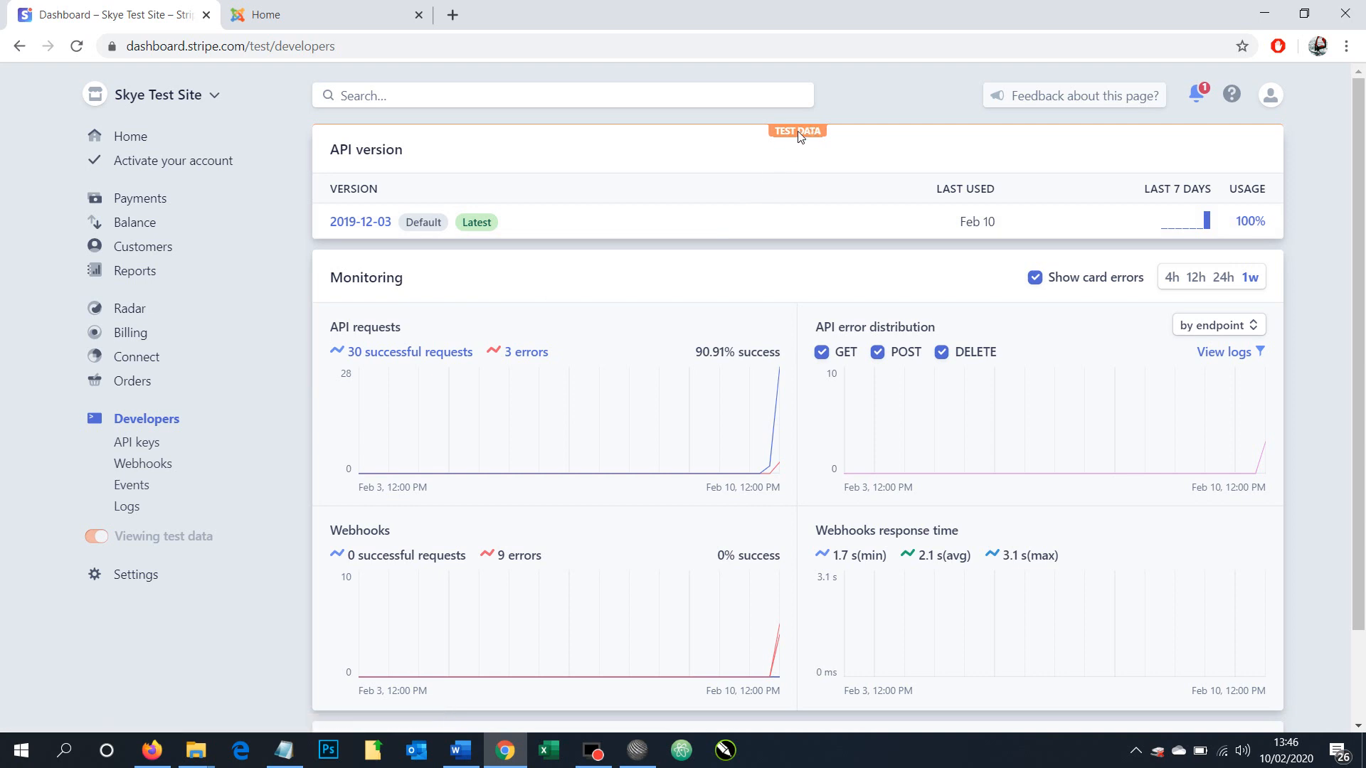
mouse_move(803, 140)
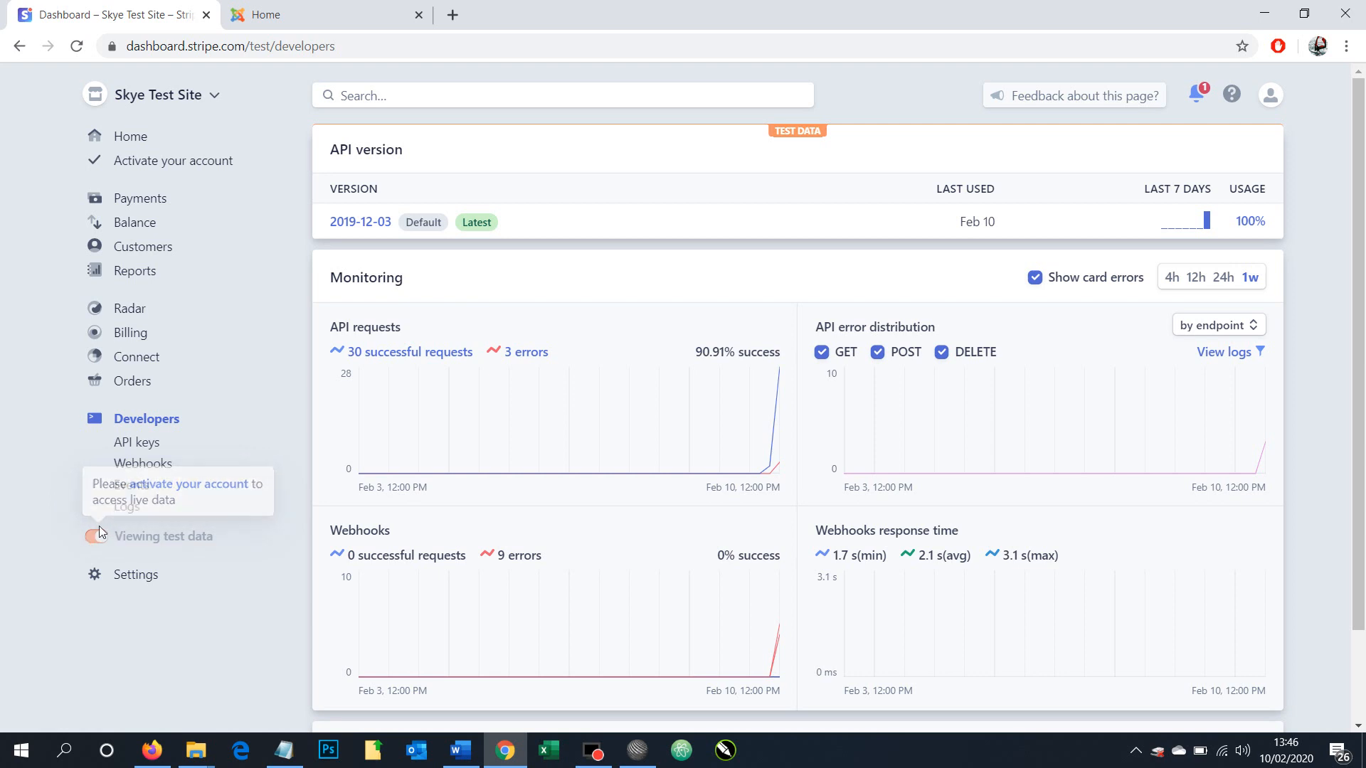
mouse_move(94, 540)
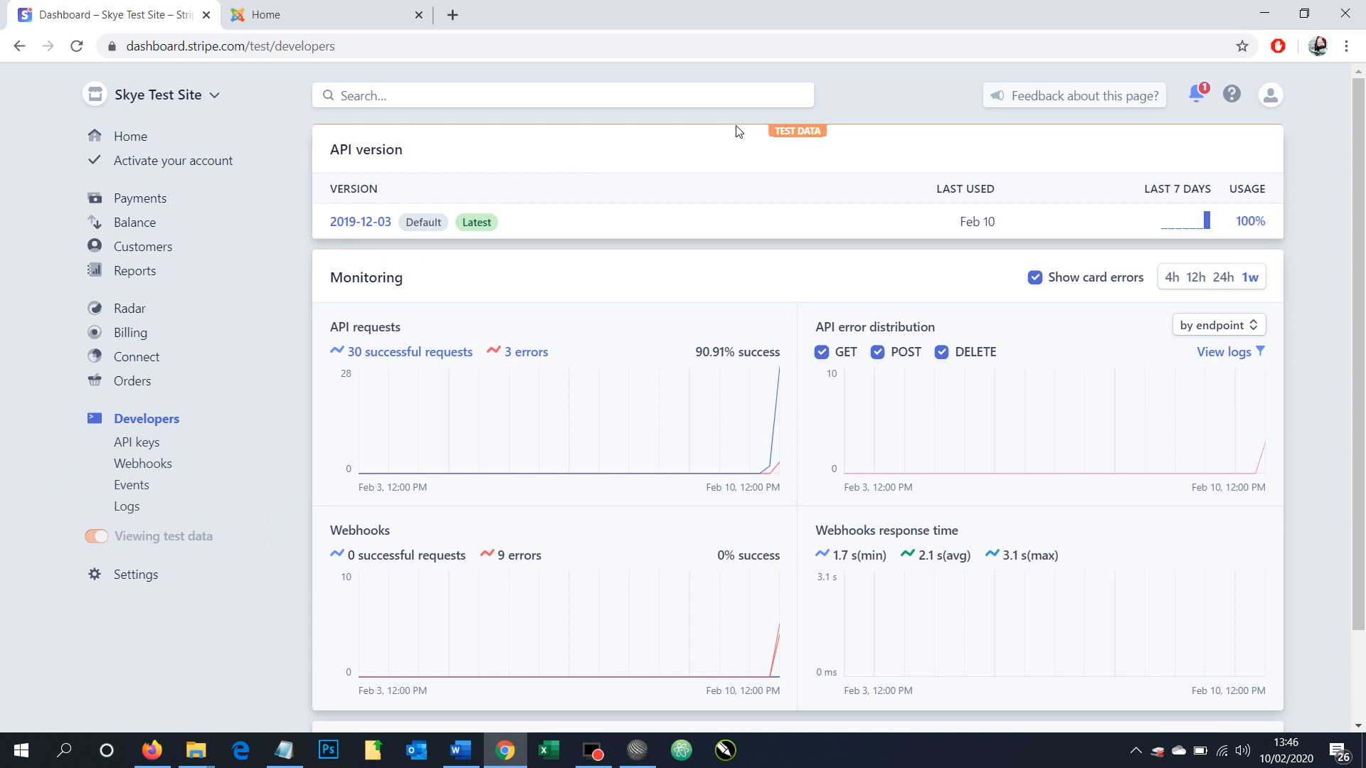
mouse_move(147, 418)
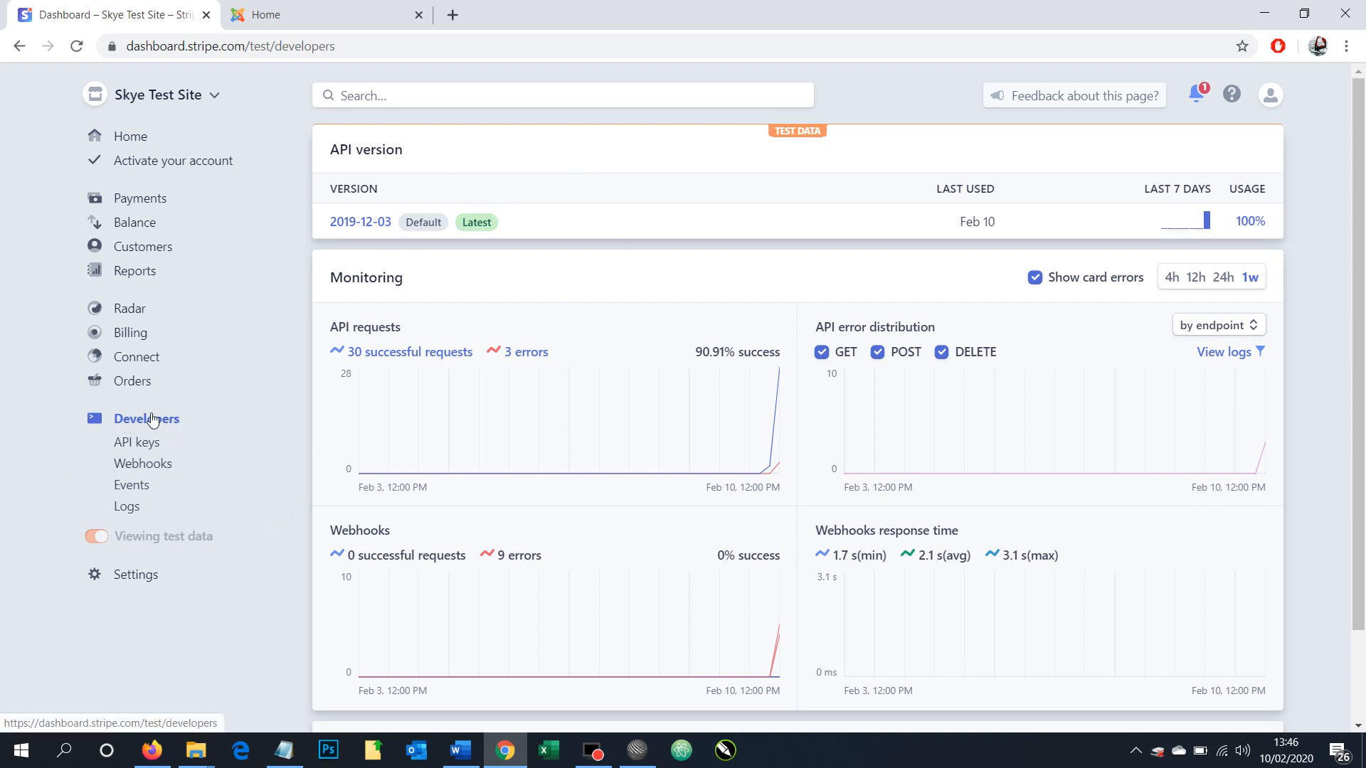
mouse_move(143, 463)
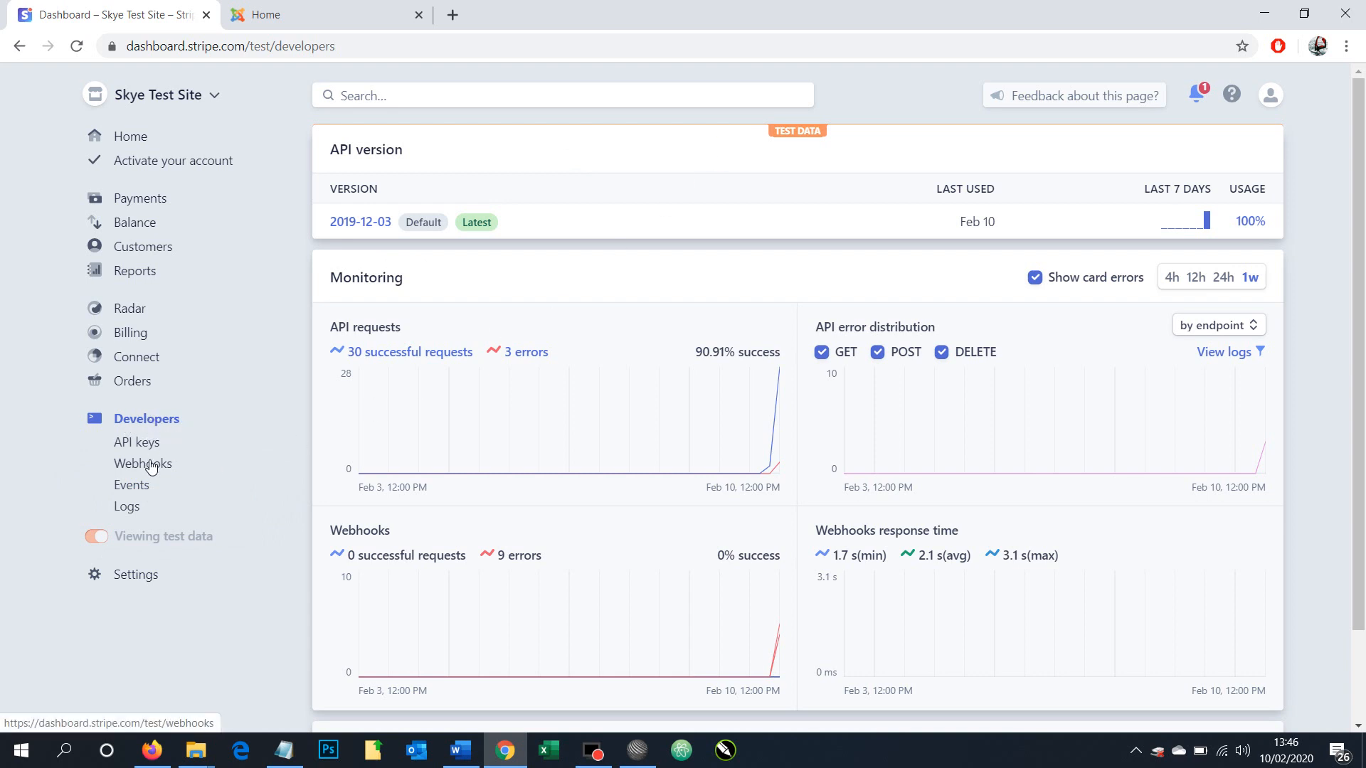
left_click(142, 463)
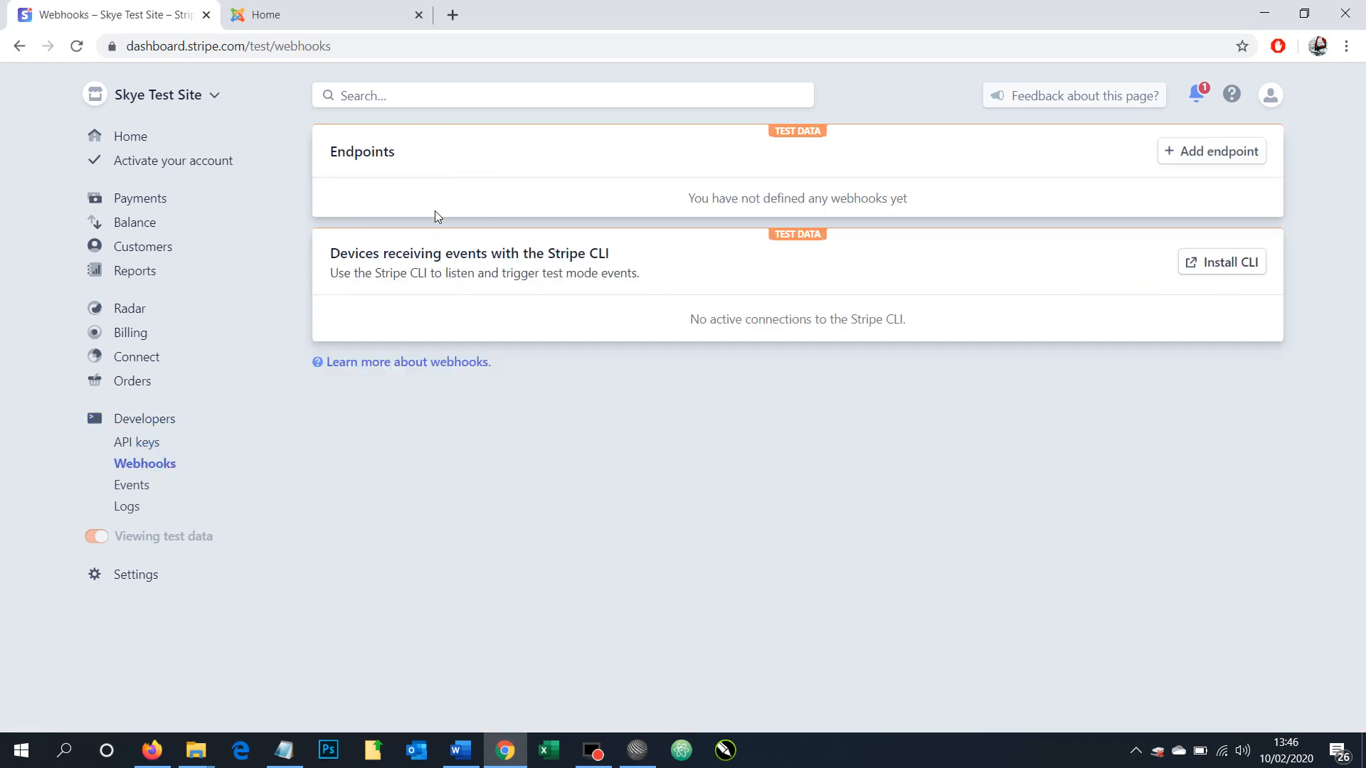
mouse_move(1093, 174)
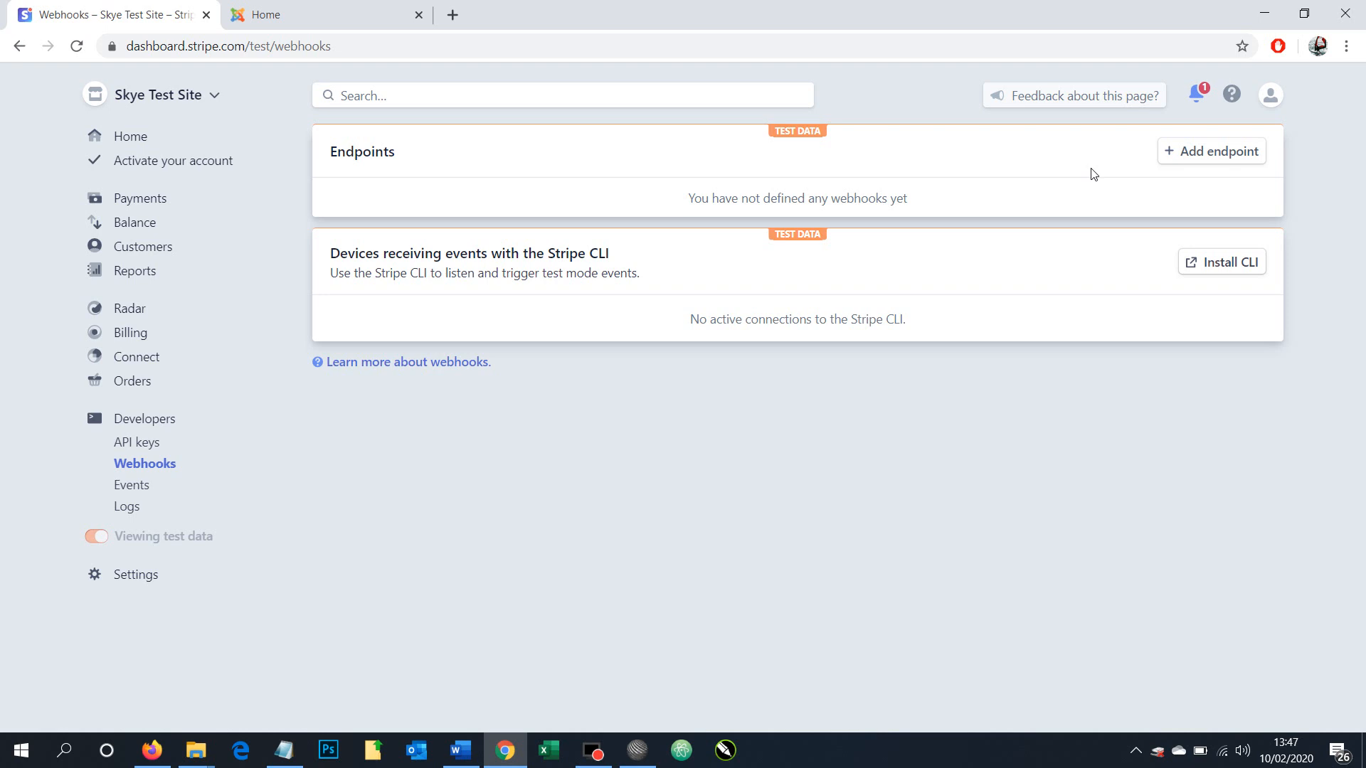
mouse_move(329, 320)
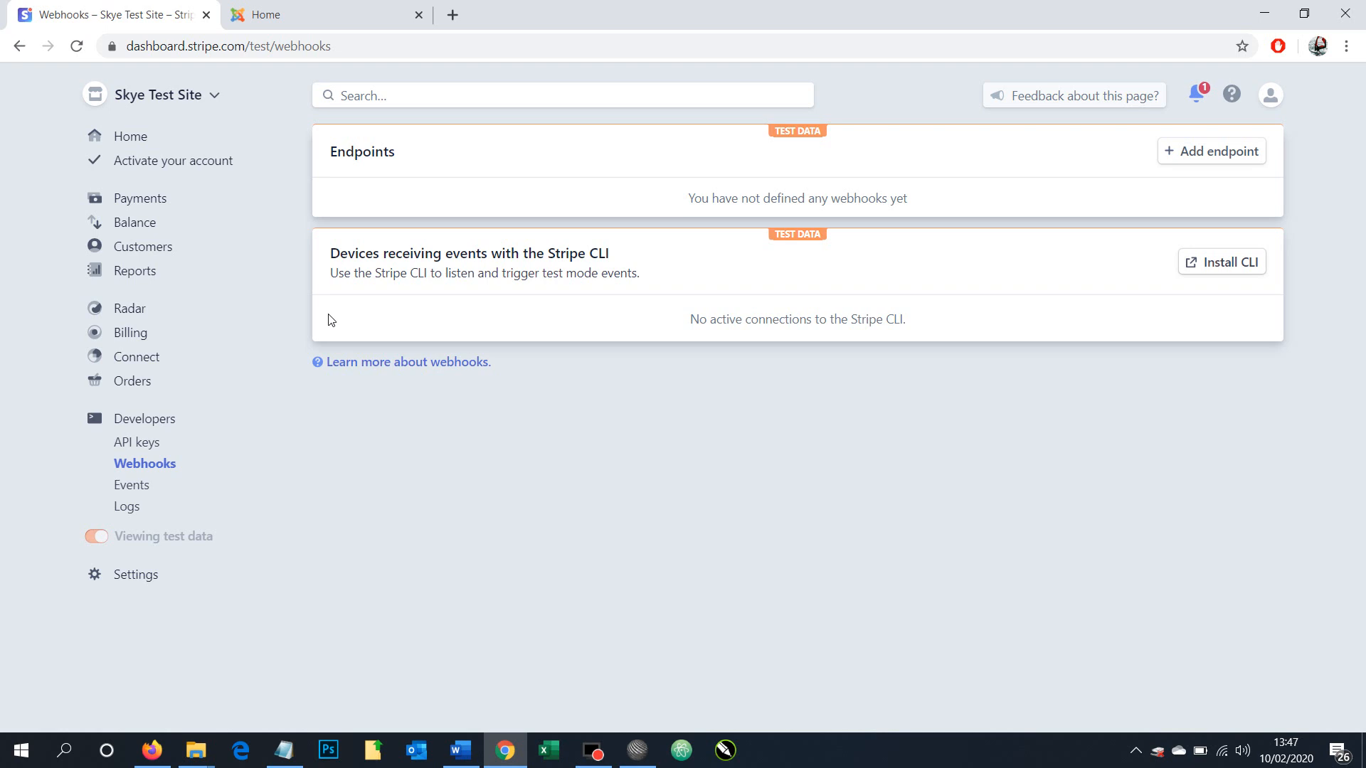
mouse_move(1211, 150)
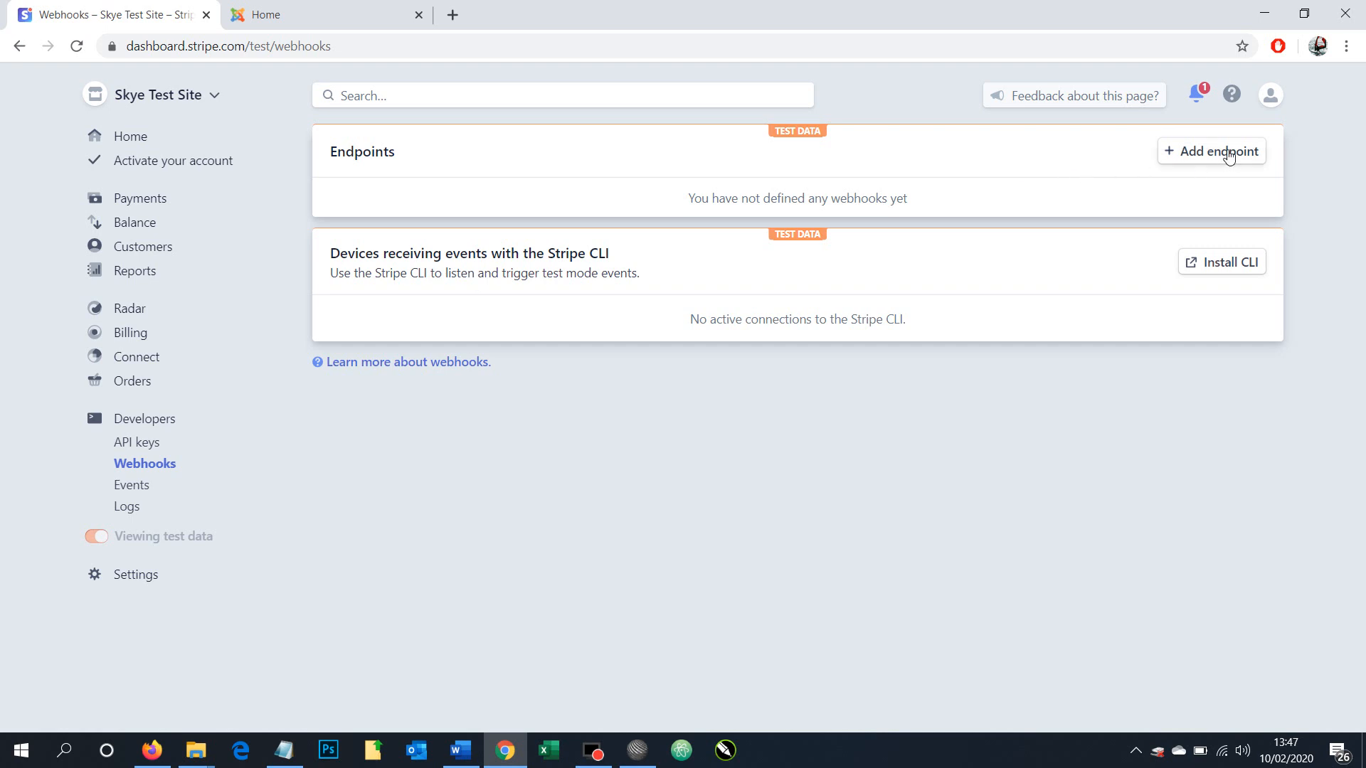
Step: Start a new webhook endpoint and copy the site's payment-confirm URL from the notes
left_click(1211, 151)
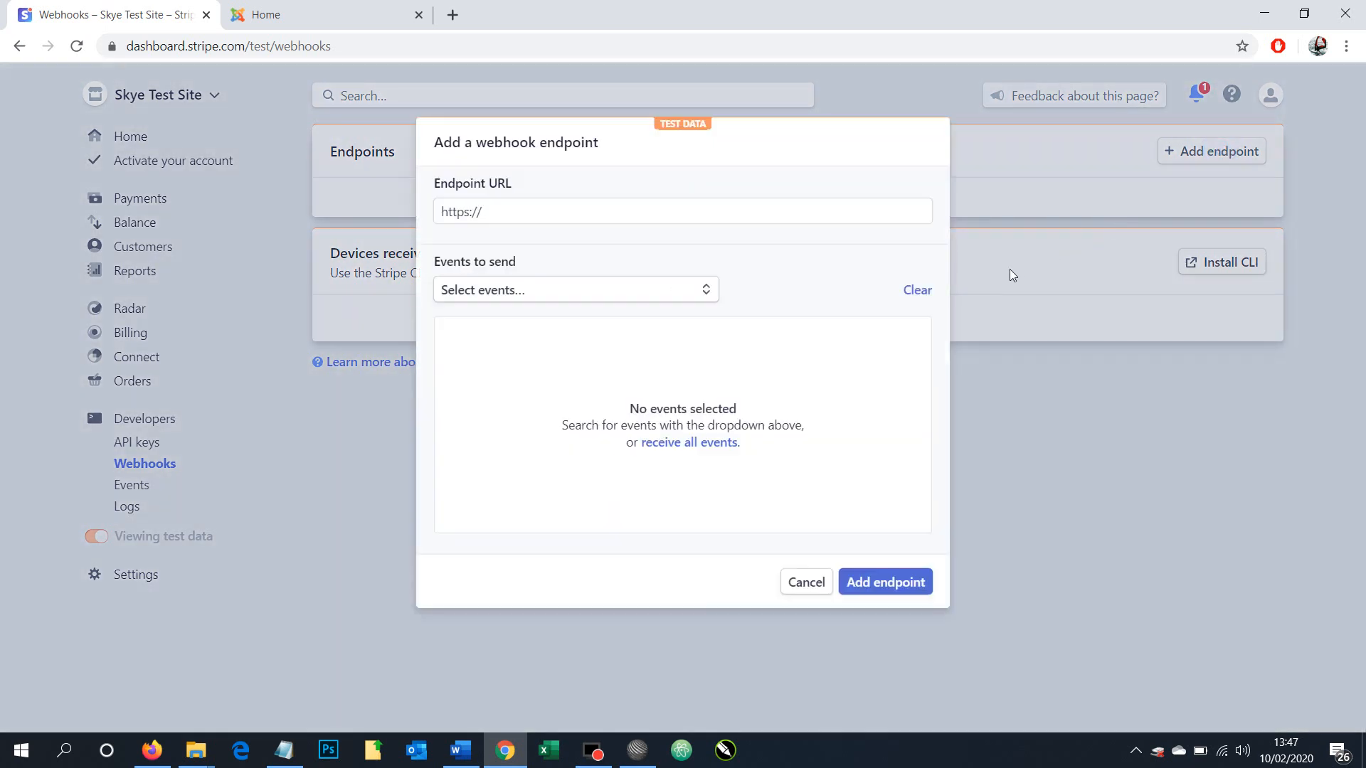
mouse_move(463, 517)
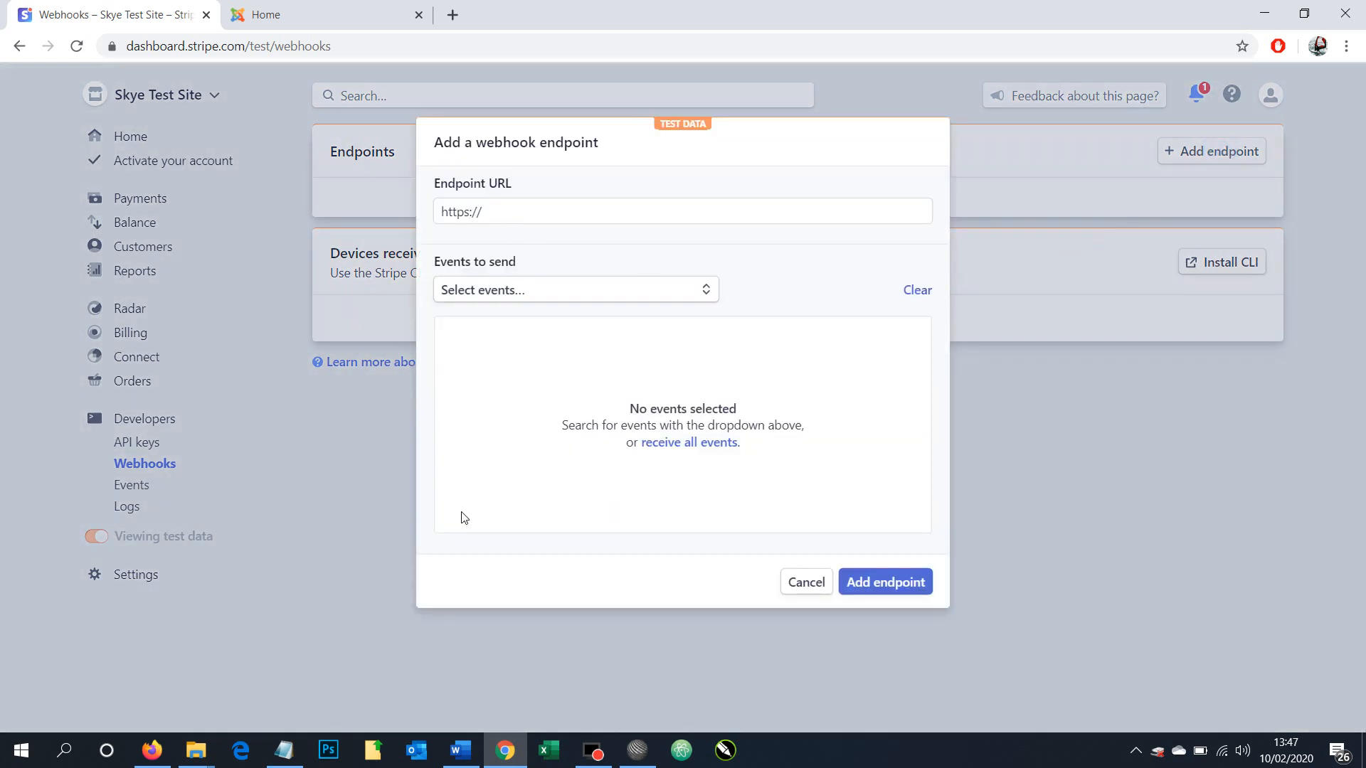
left_click(283, 750)
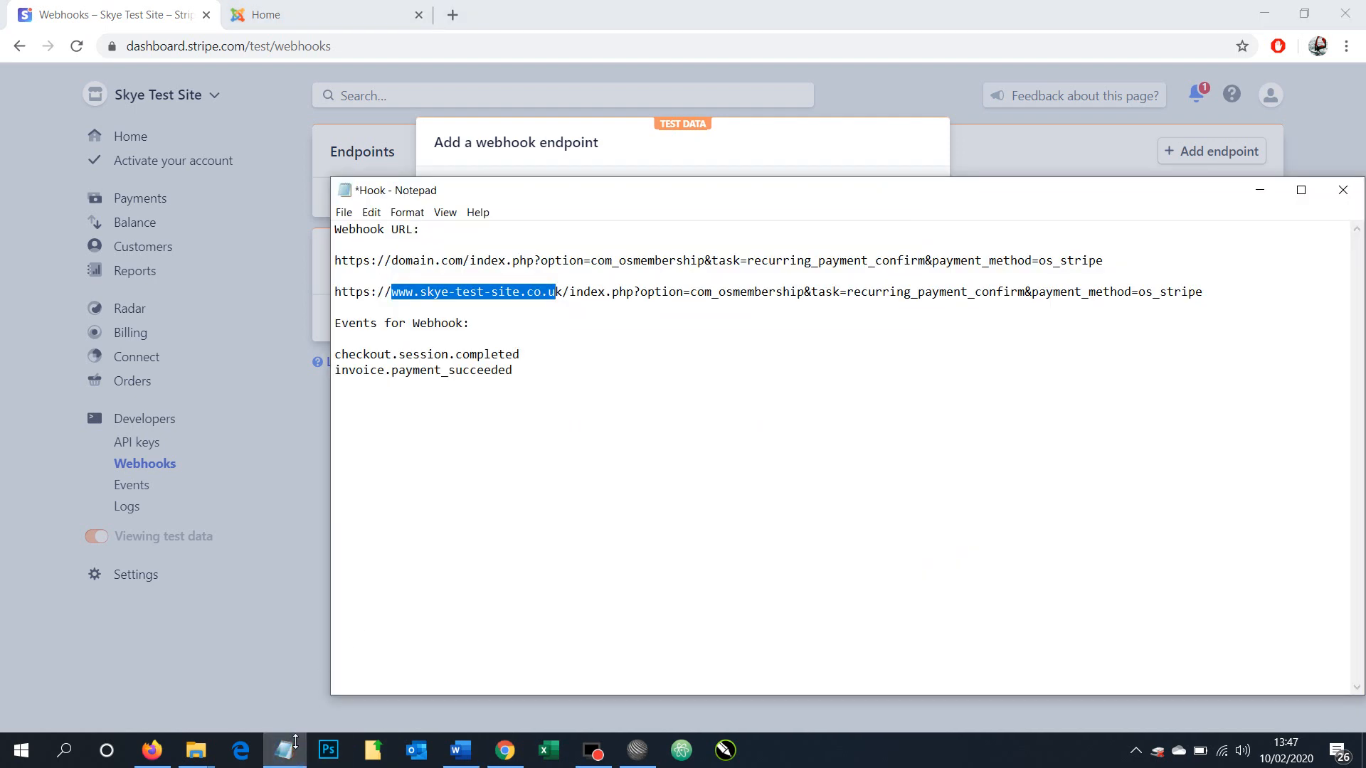
mouse_move(1266, 299)
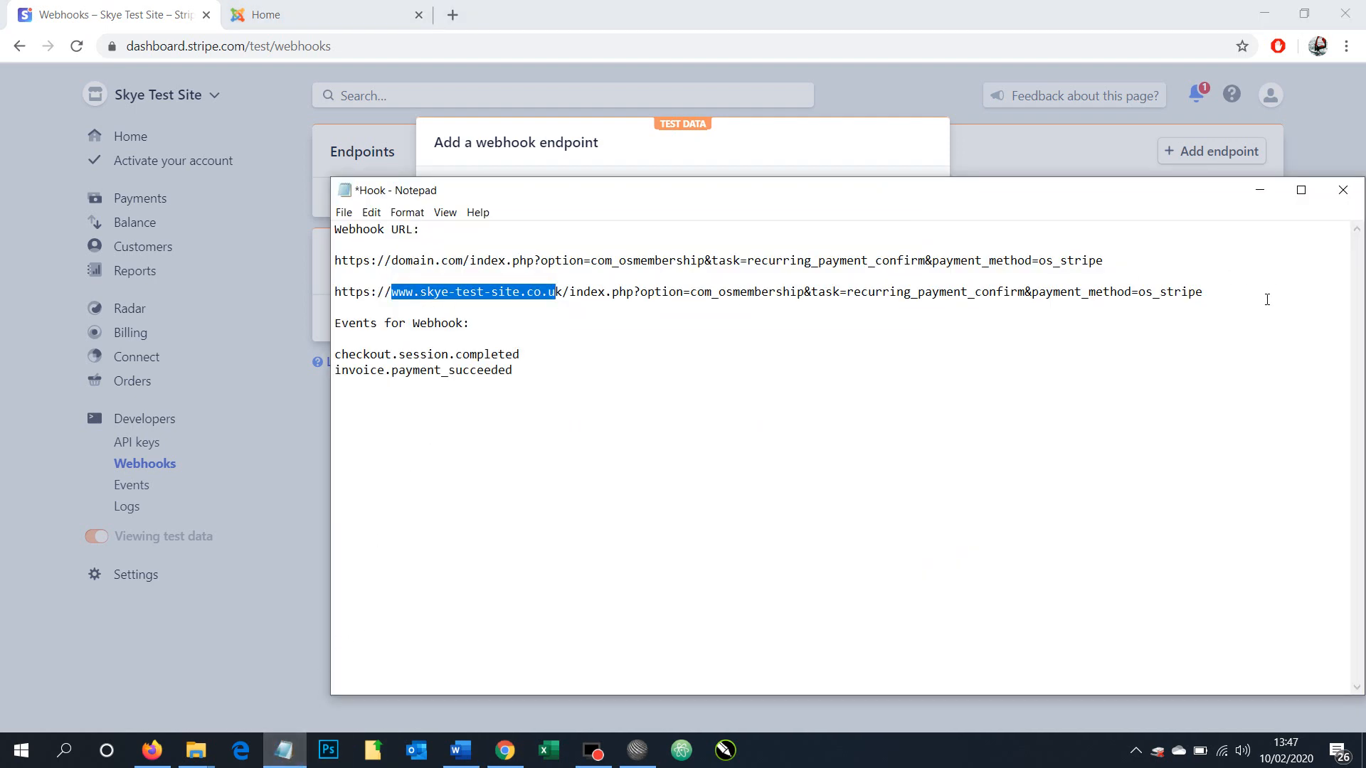
left_click(393, 292)
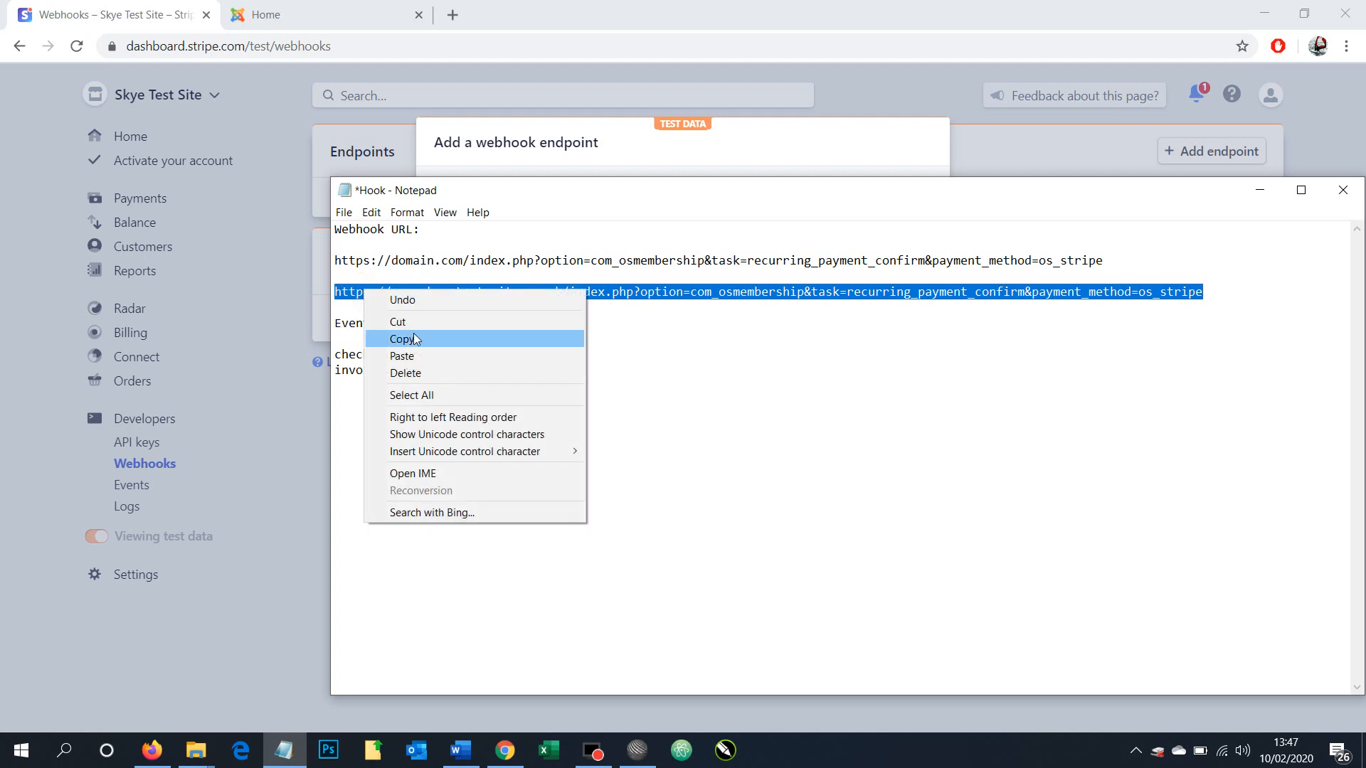
left_click(403, 339)
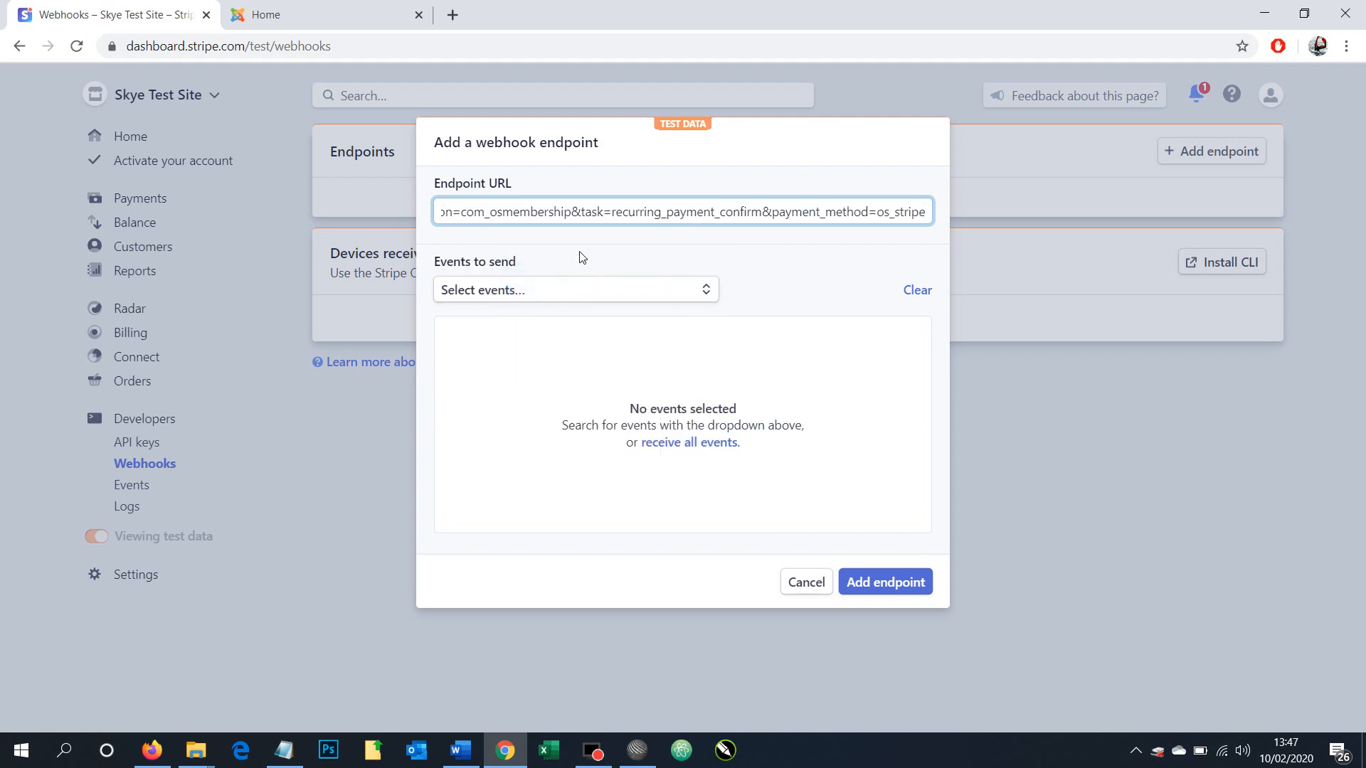
mouse_move(326, 734)
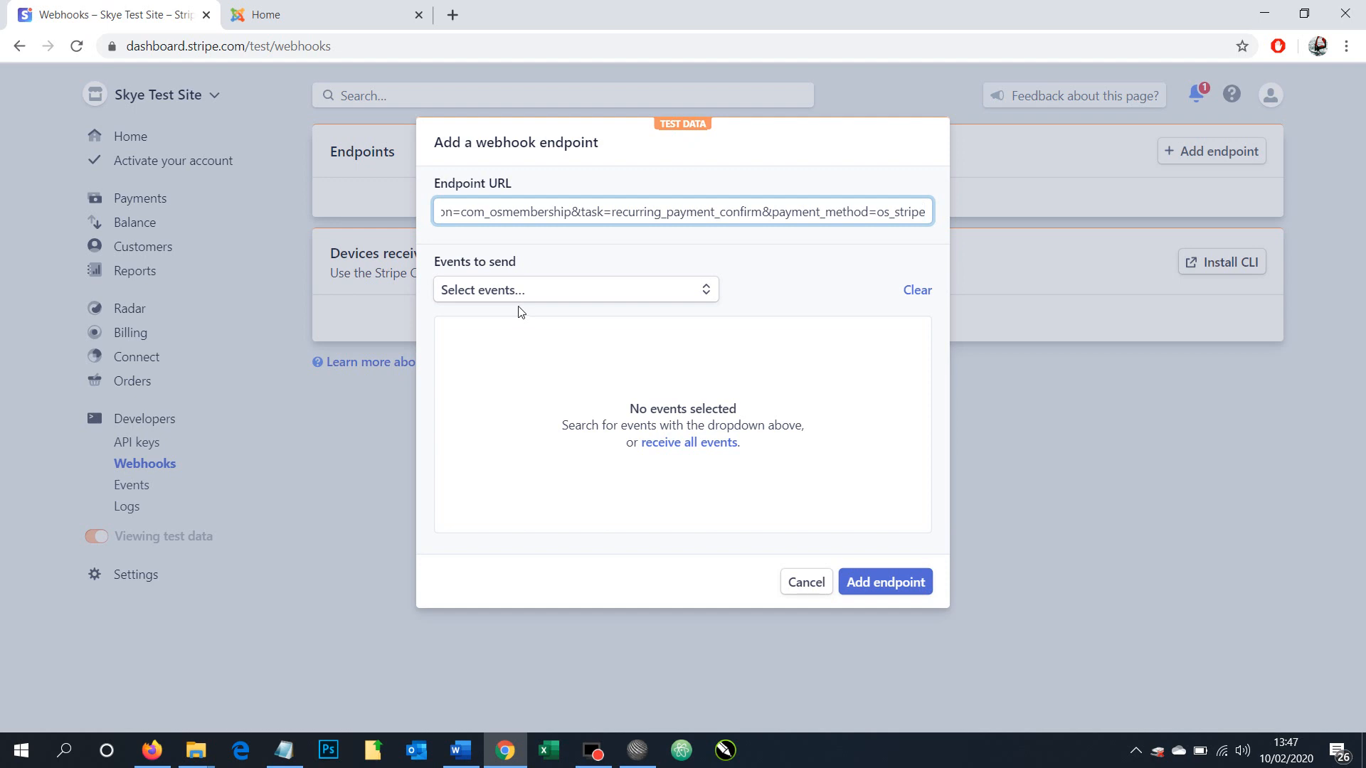
mouse_move(515, 326)
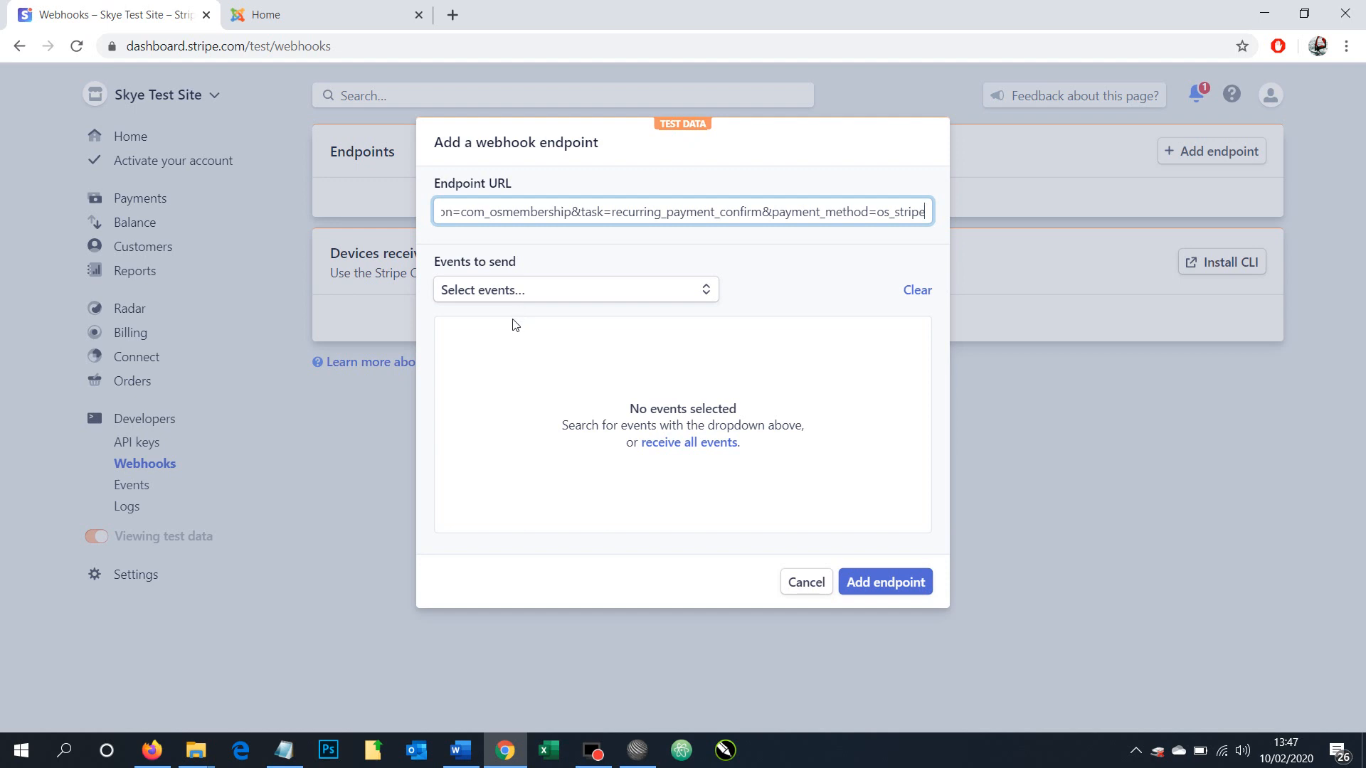
mouse_move(394, 531)
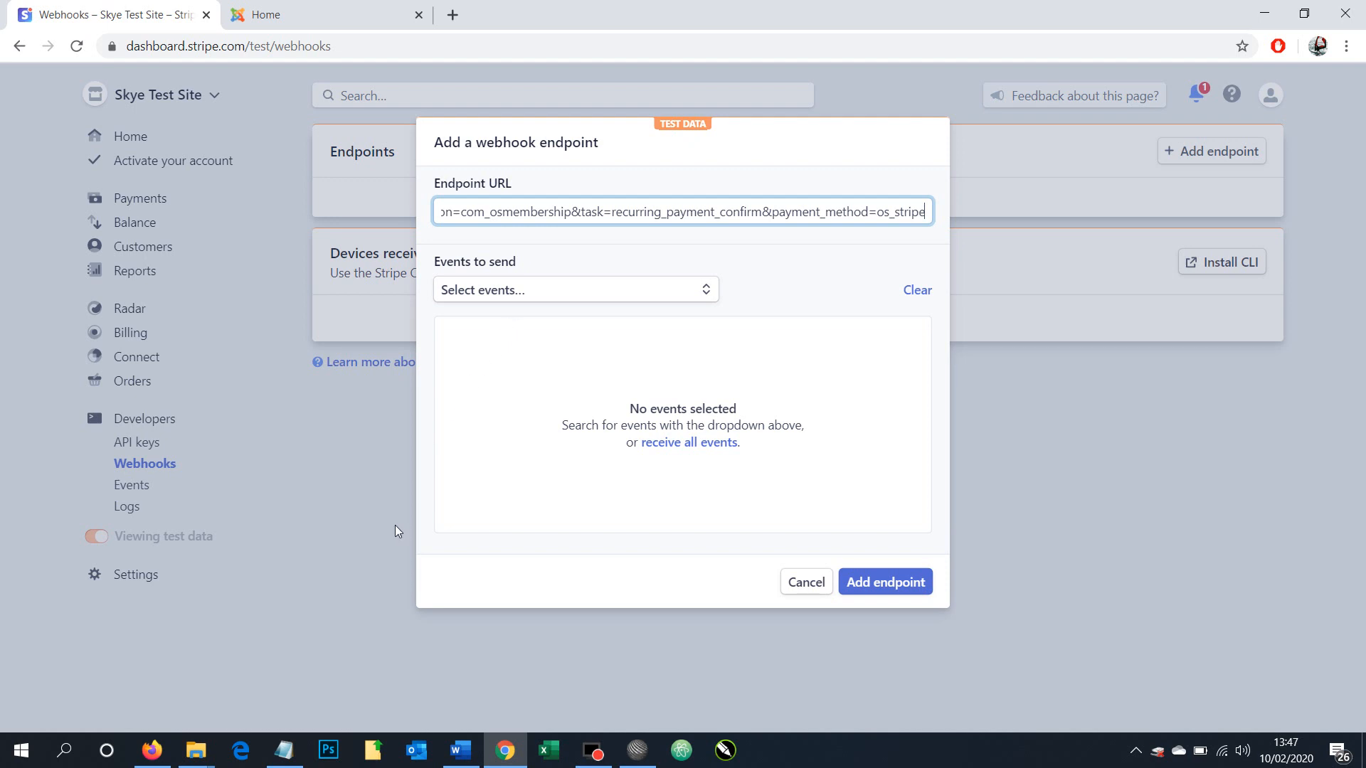
Step: Finish the endpoint URL and add checkout.session.completed as the first event, checking the notes
left_click(283, 750)
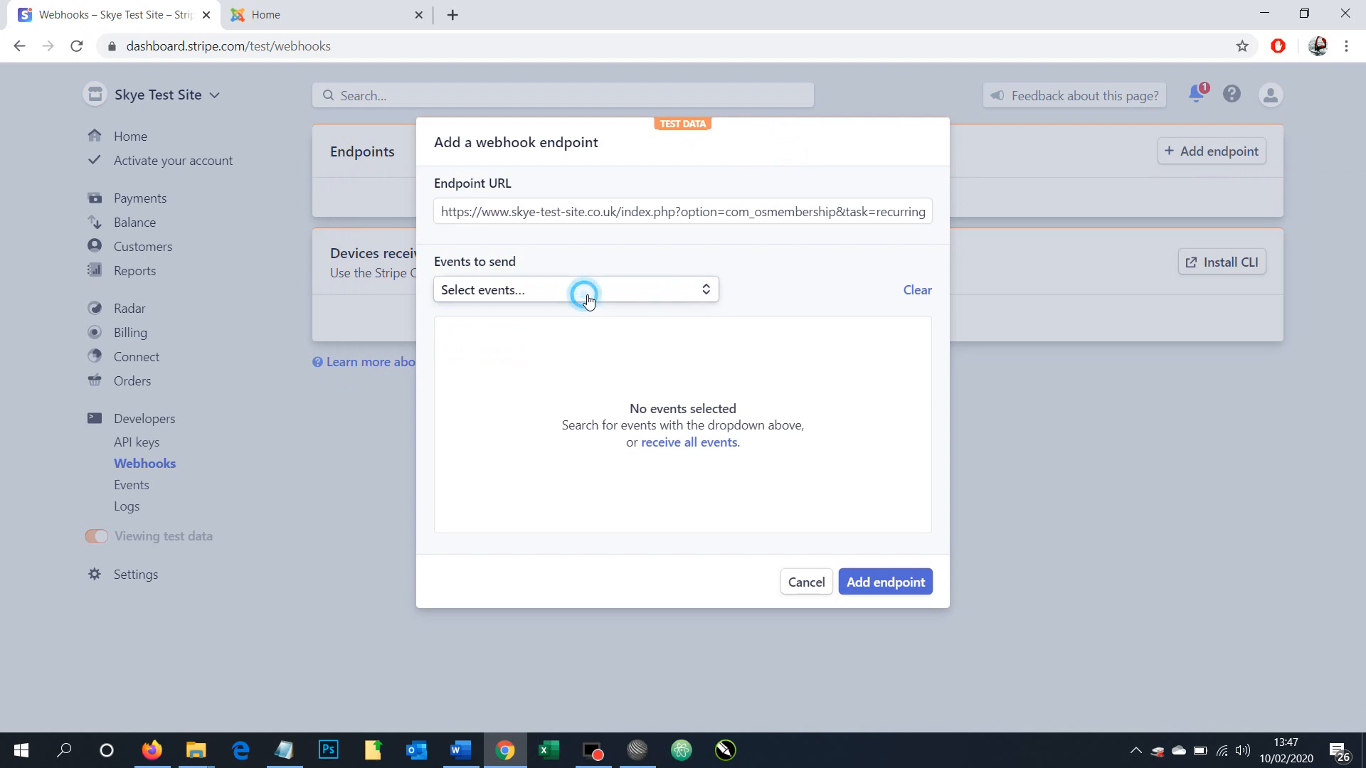
left_click(573, 290)
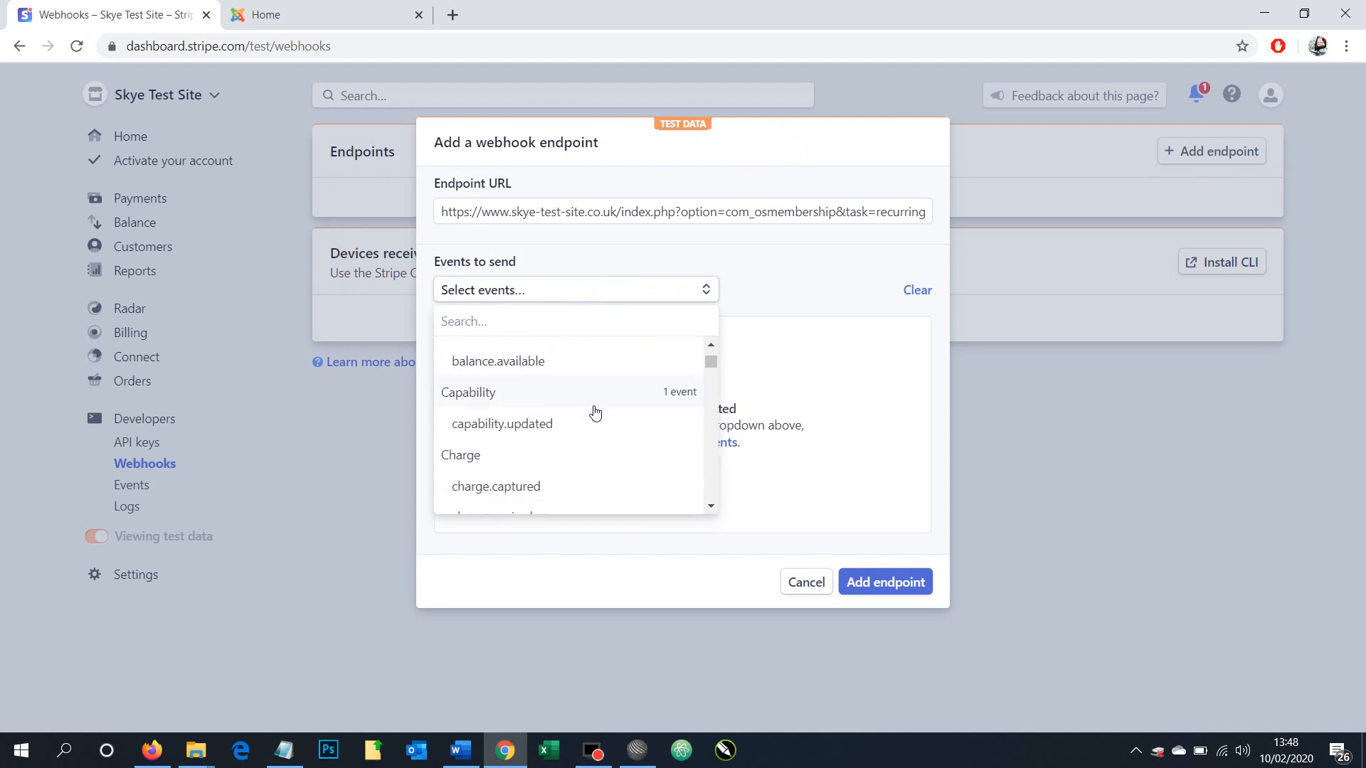
scroll("down", 3)
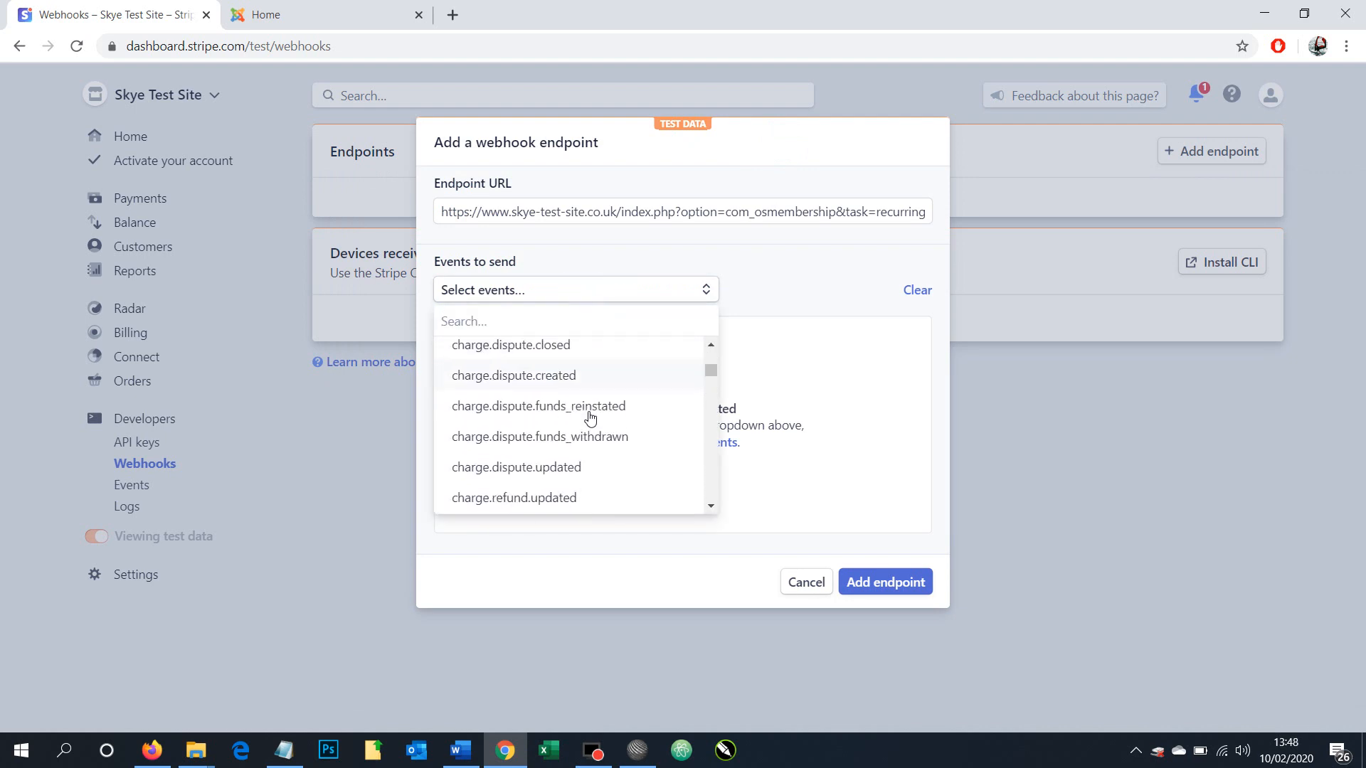
scroll("down", 3)
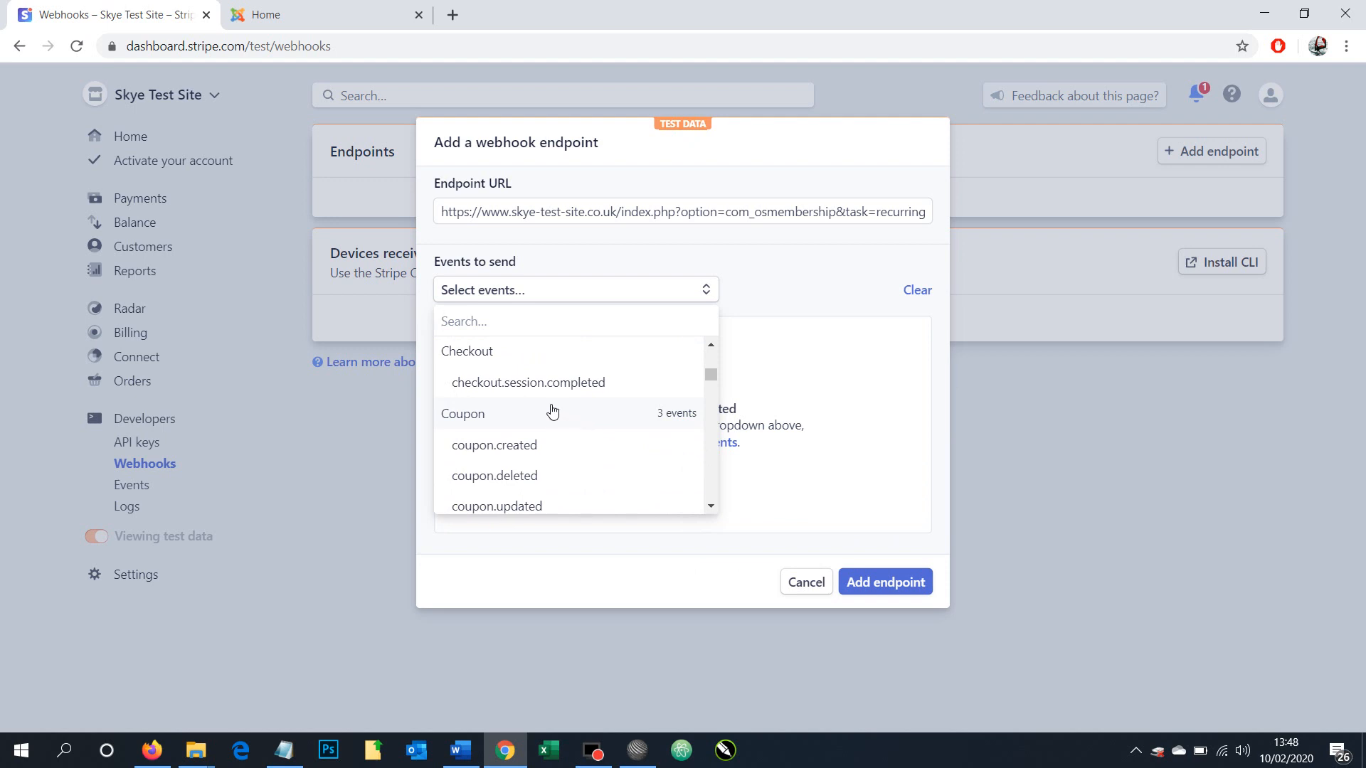
left_click(528, 382)
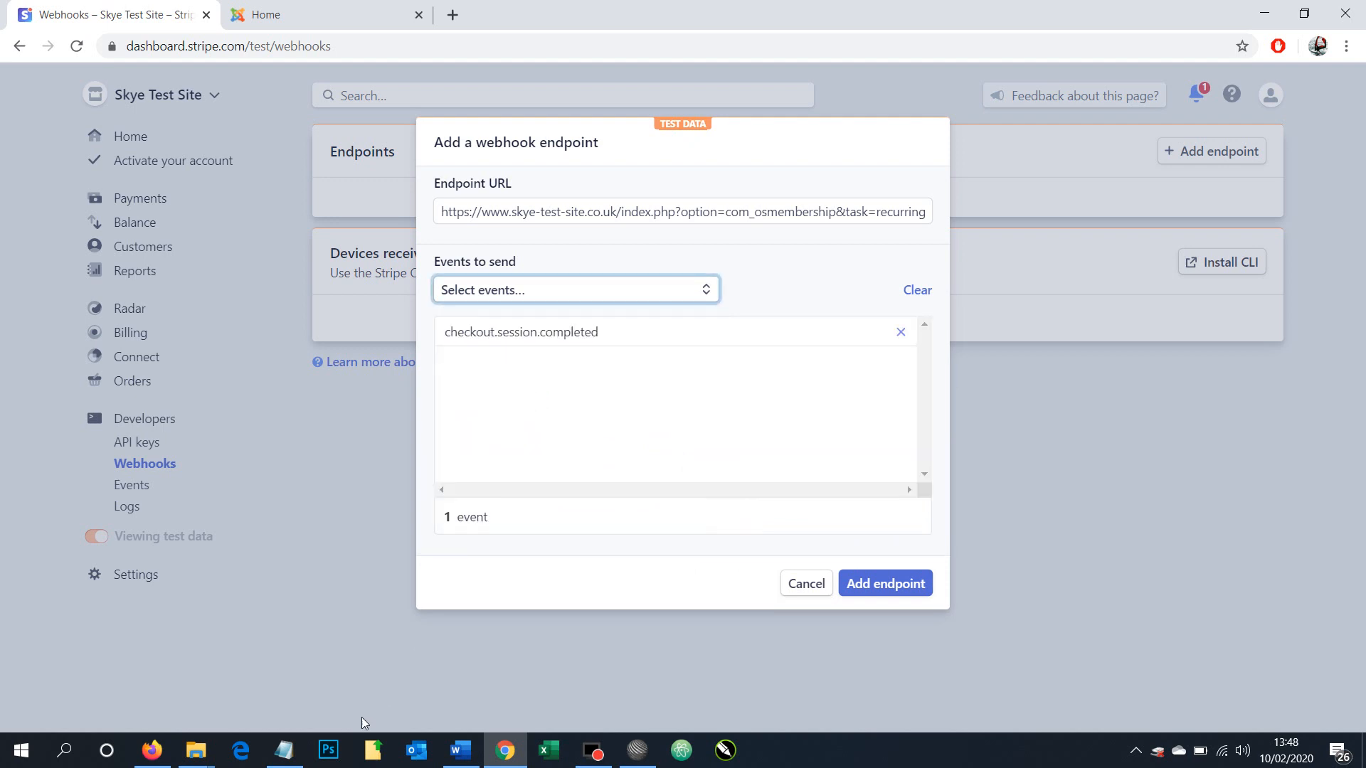
left_click(284, 749)
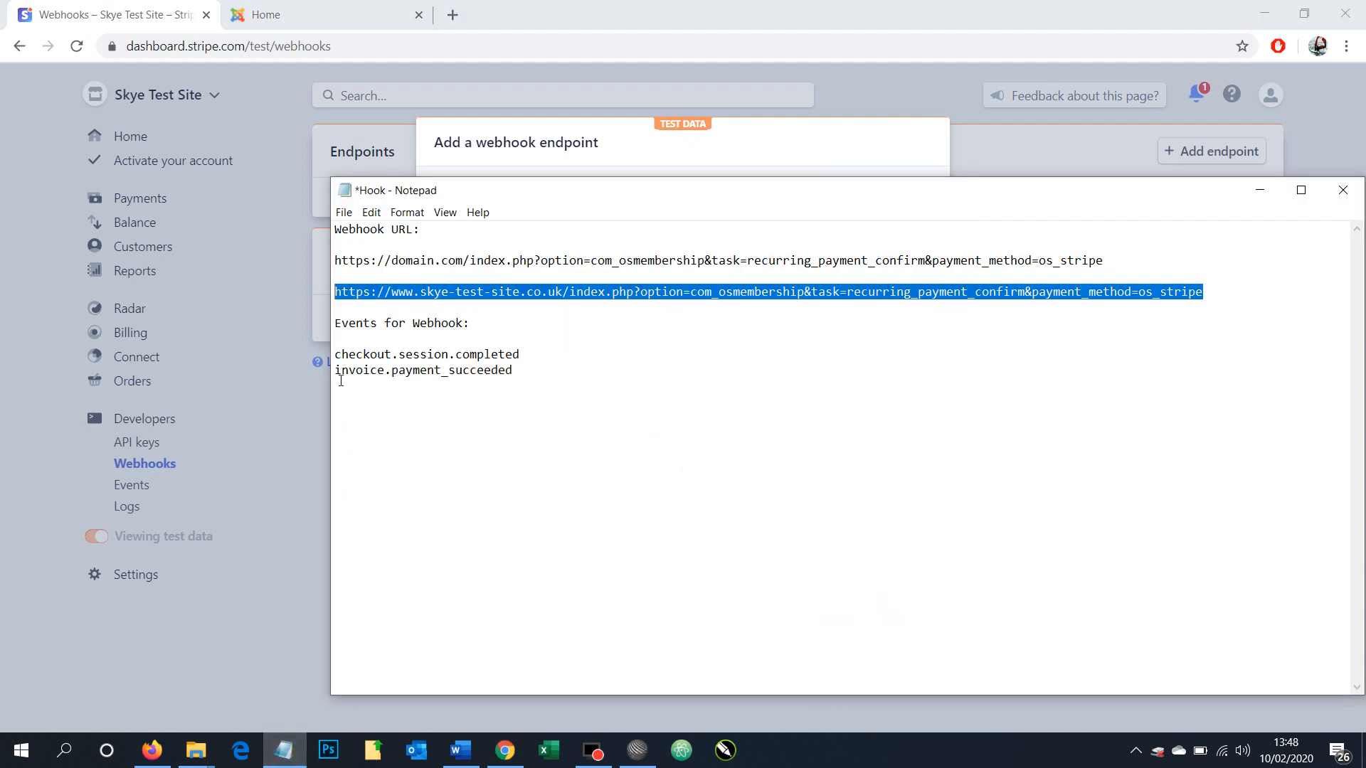
mouse_move(493, 381)
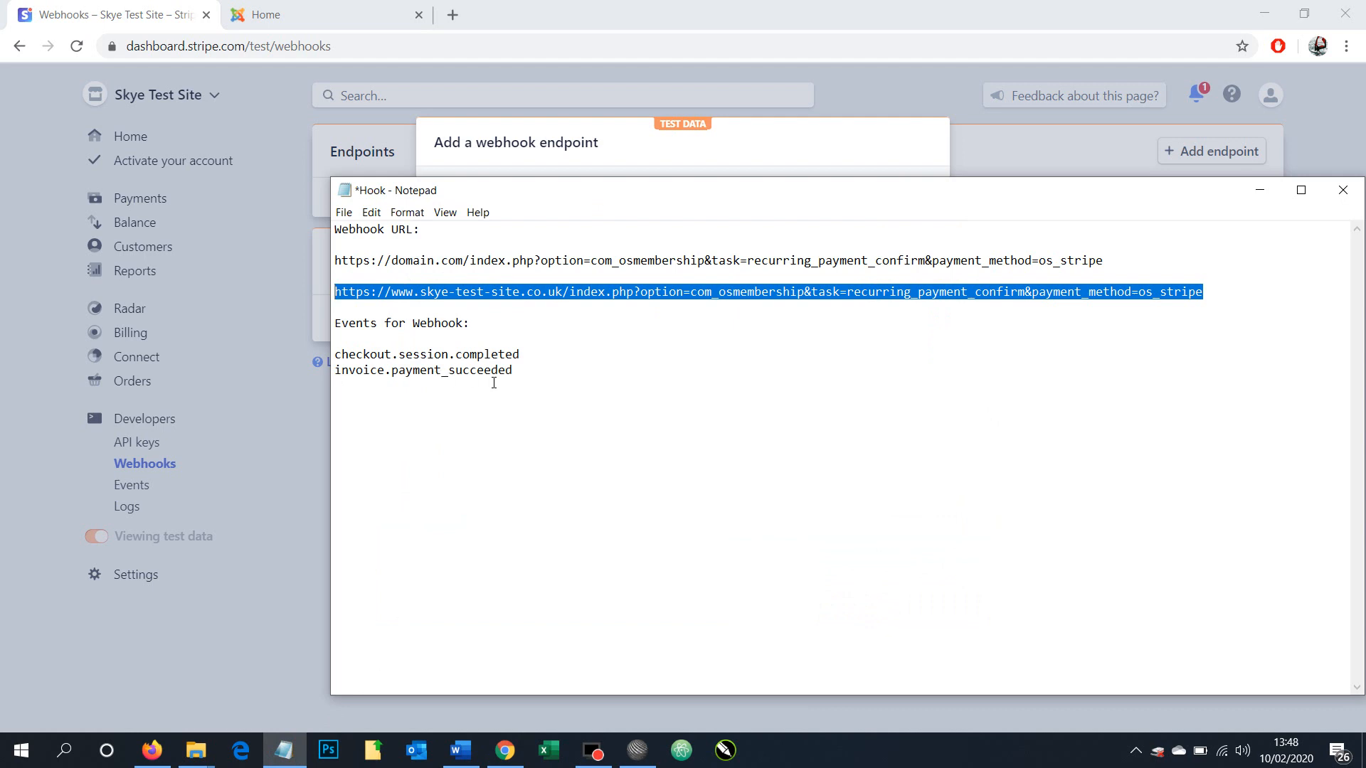
mouse_move(1139, 287)
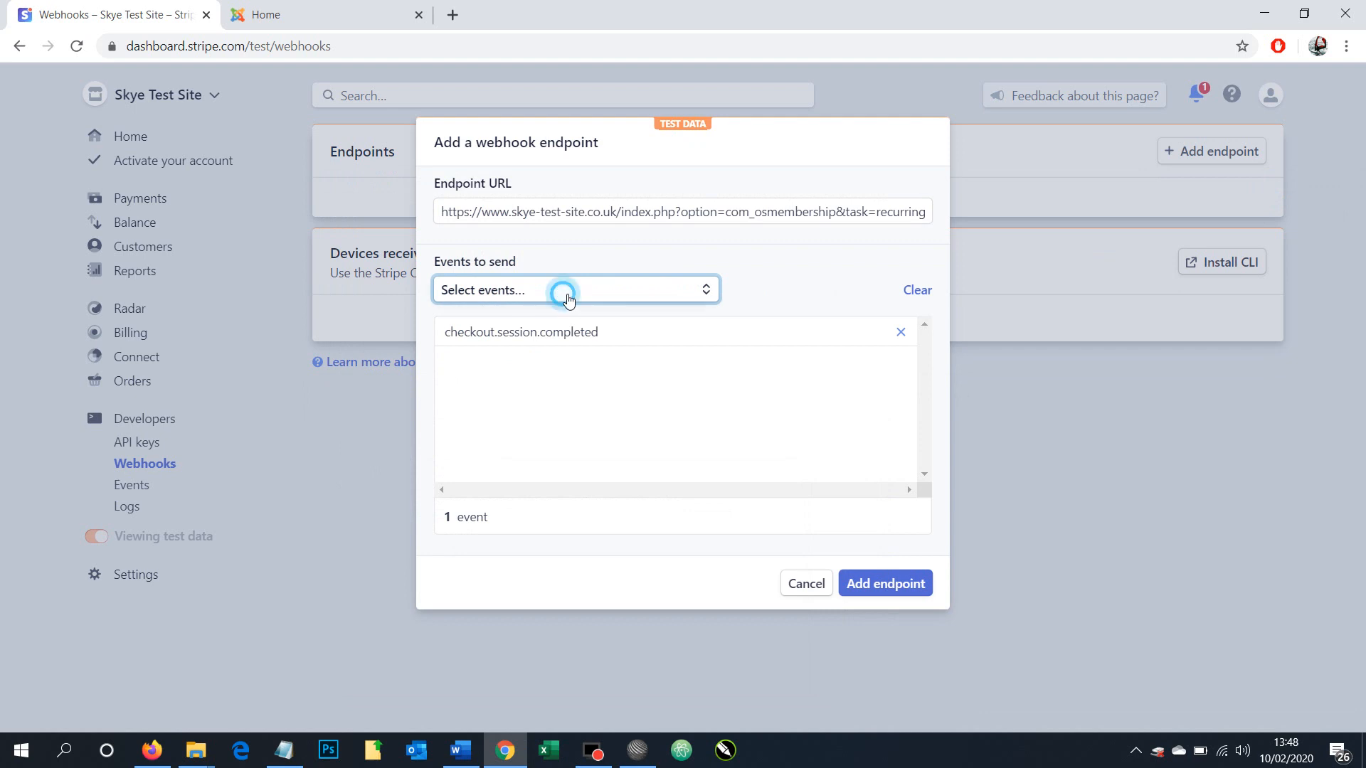
Step: Add invoice.payment_succeeded as the second event to send
left_click(570, 290)
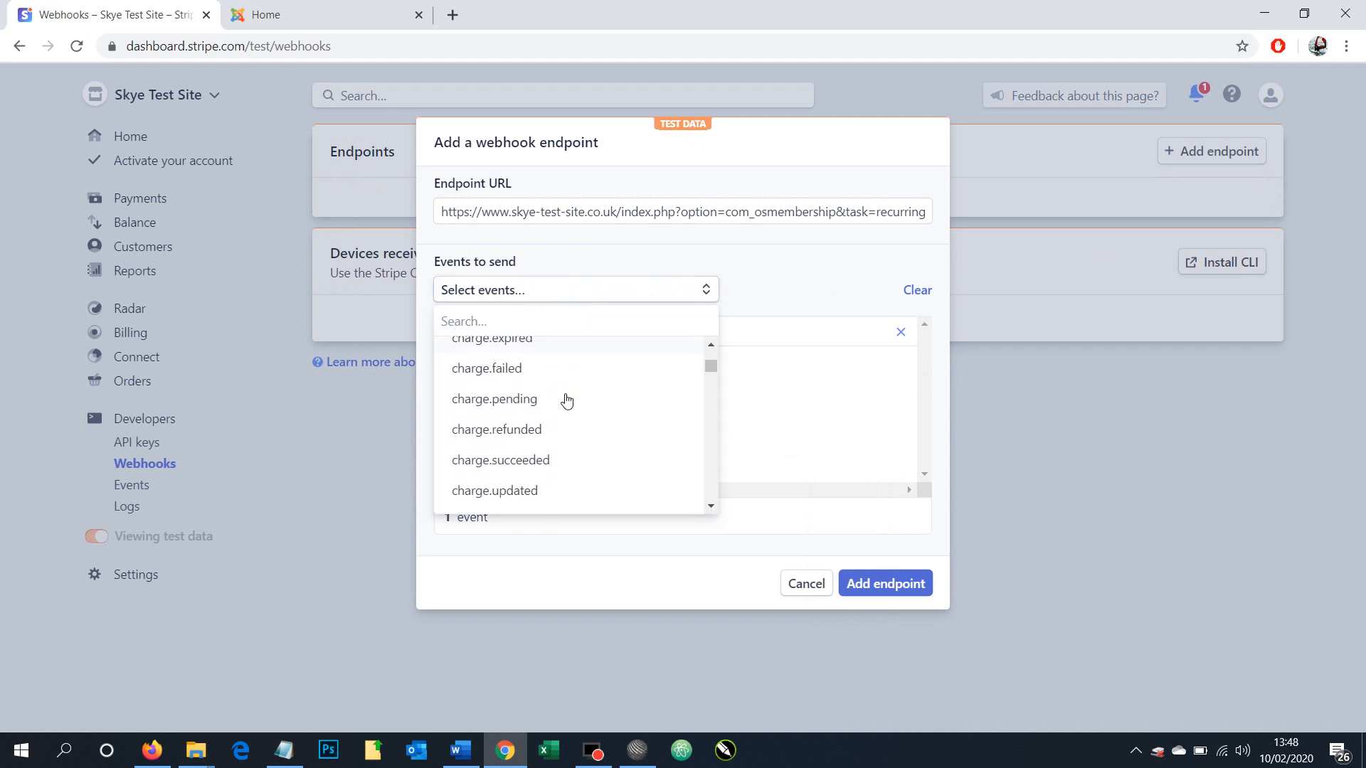
scroll("down", 3)
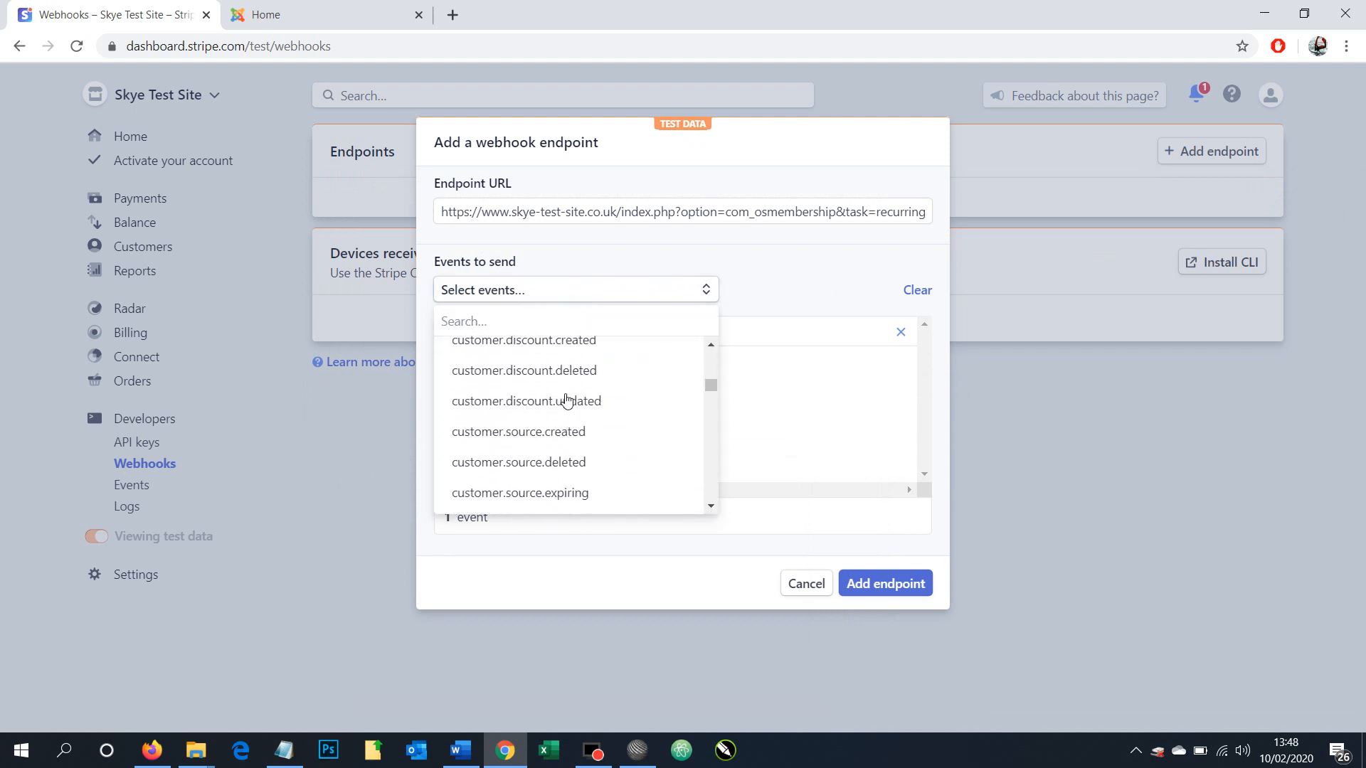
scroll("down", 3)
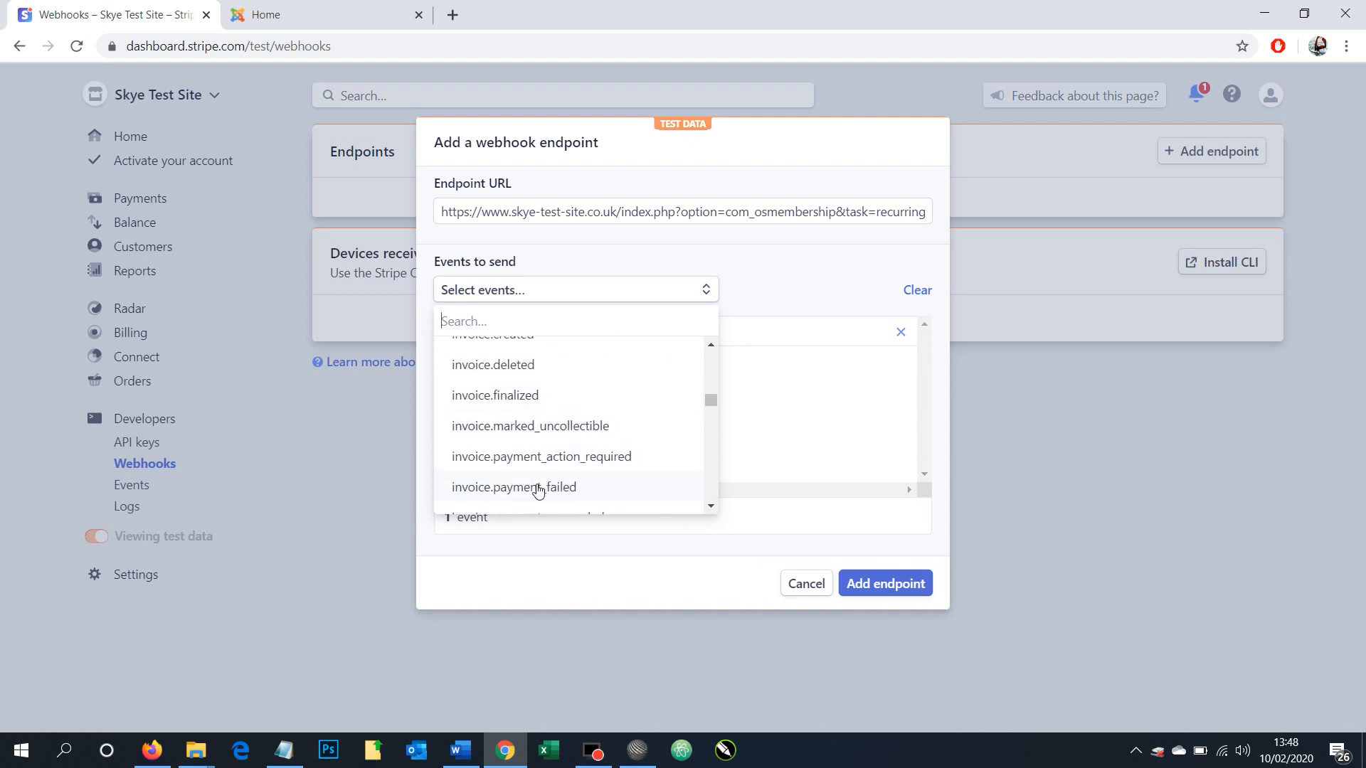
scroll("down", 3)
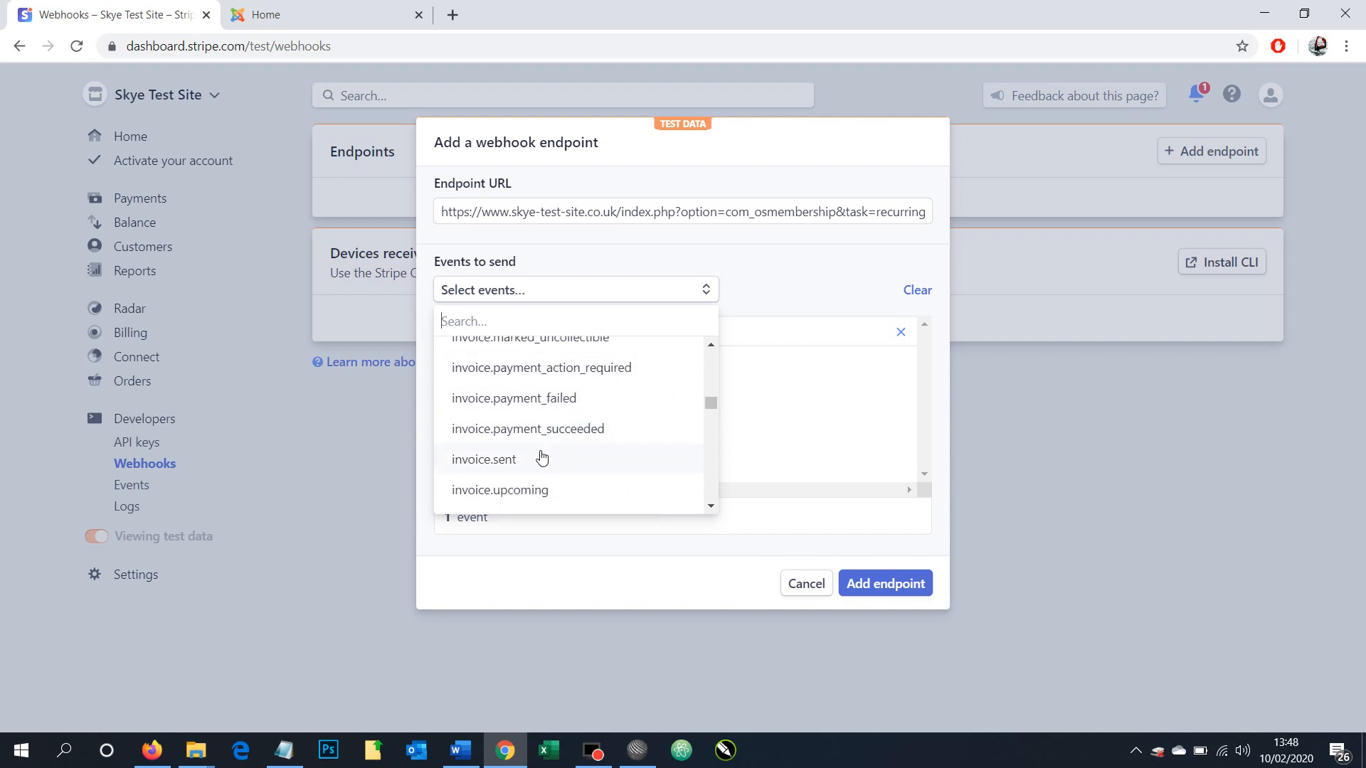
left_click(527, 428)
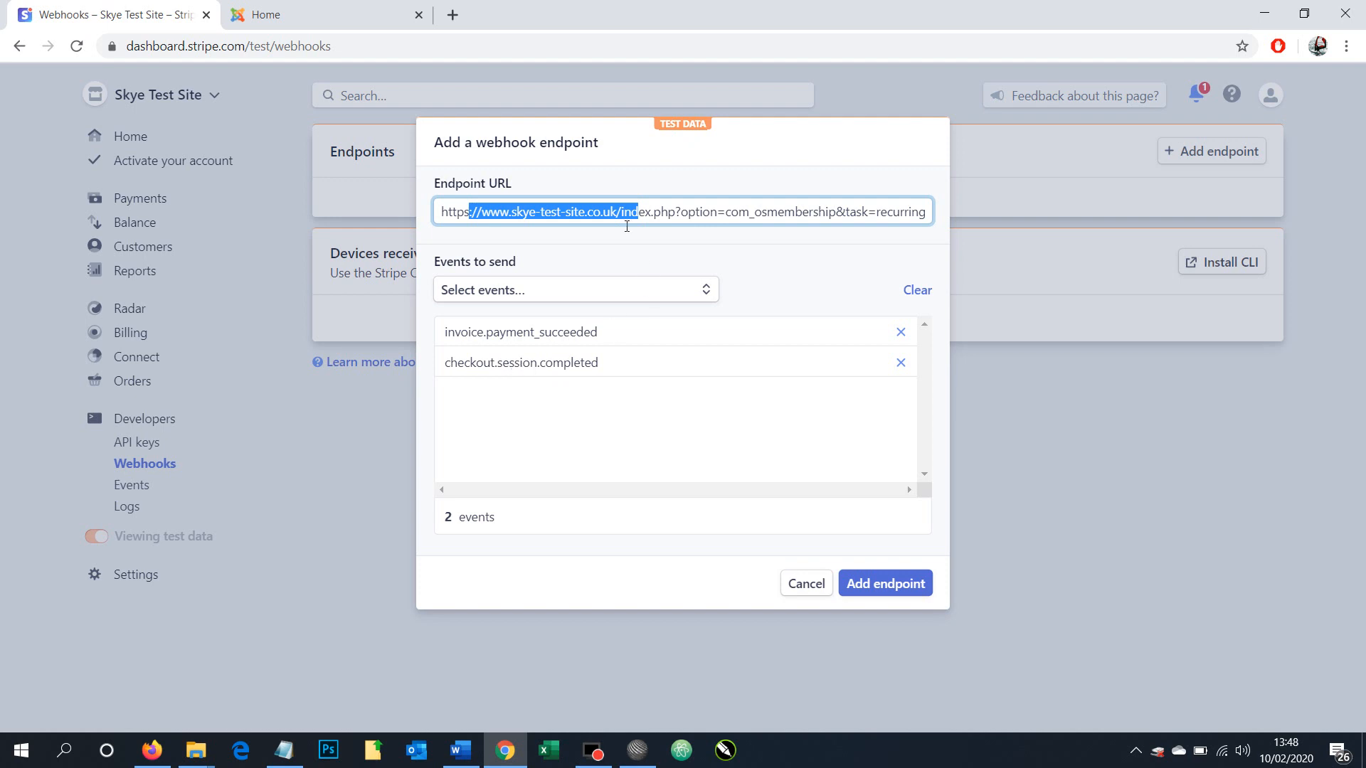
mouse_move(884, 583)
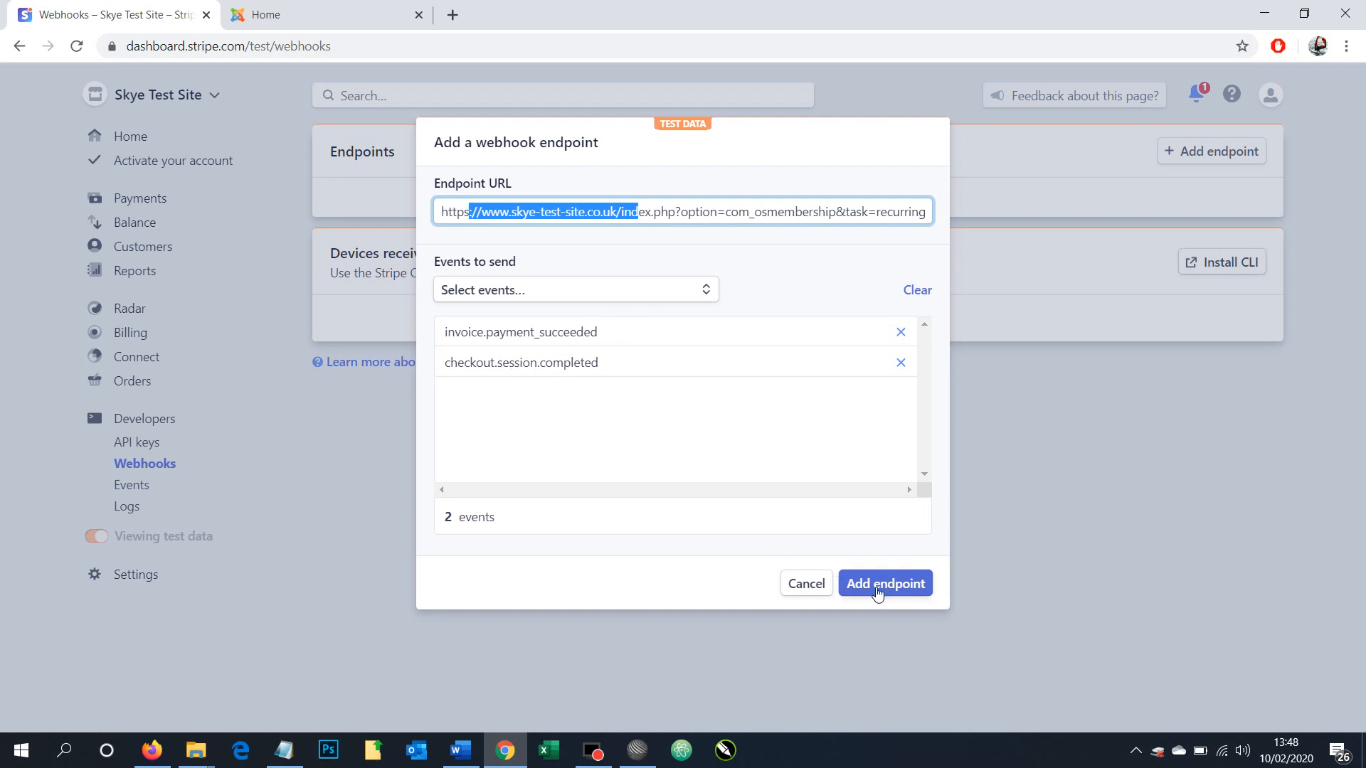
Step: Create the endpoint and review its enabled test-mode details page with both events
left_click(884, 583)
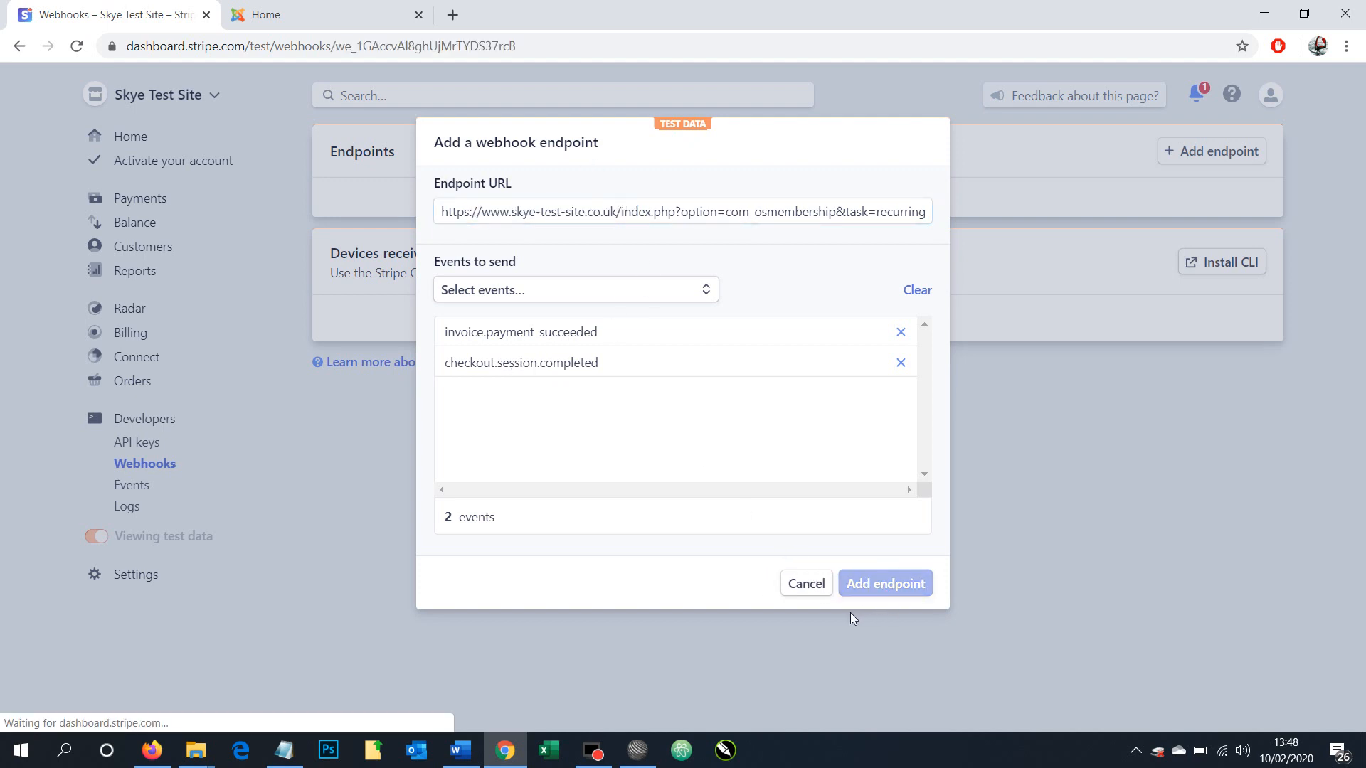
left_click(884, 582)
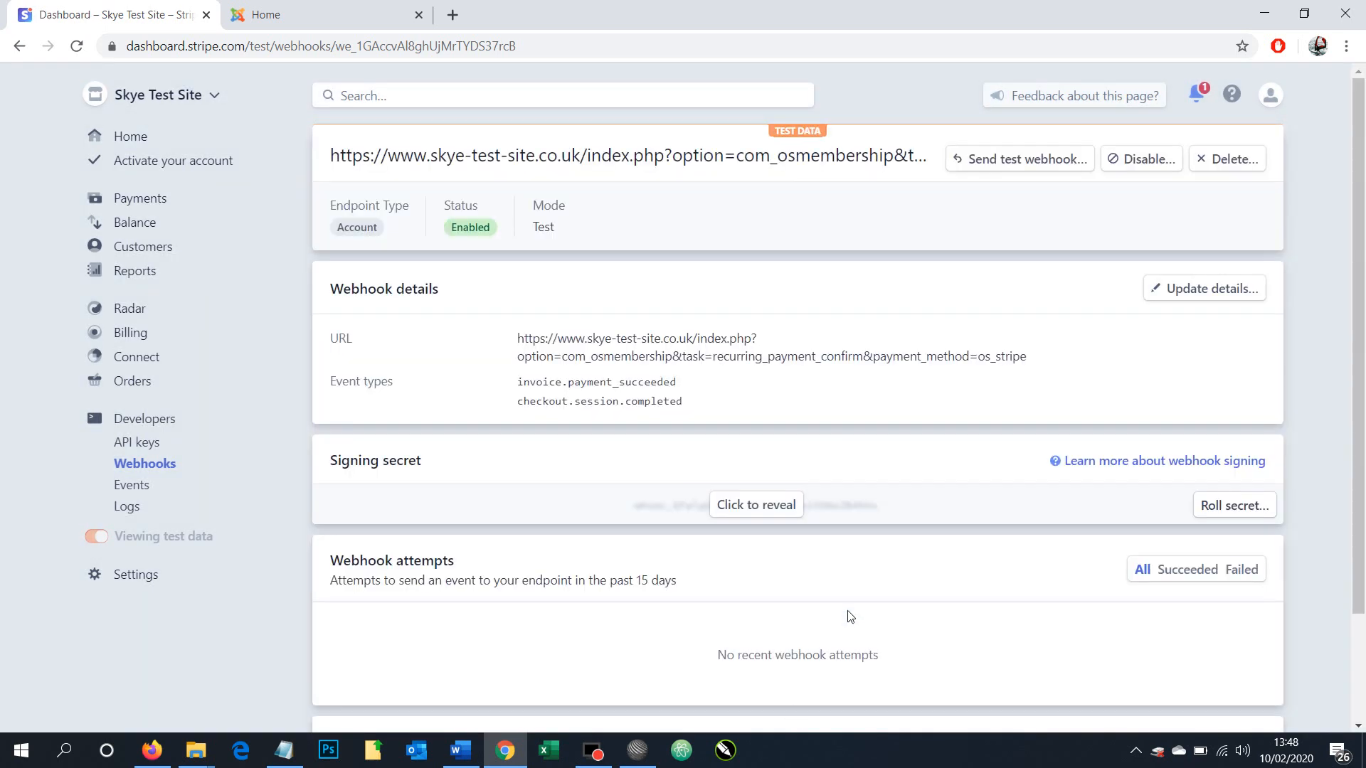
mouse_move(357, 273)
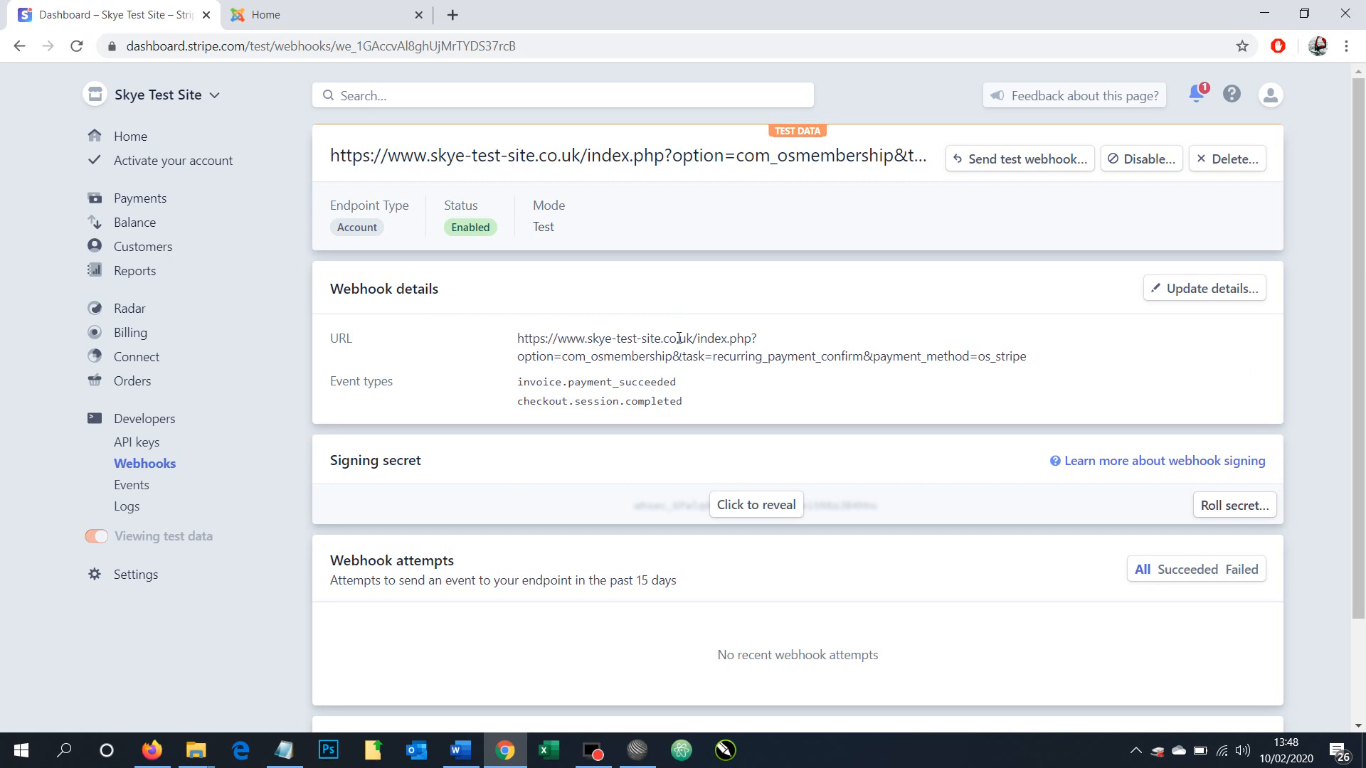
mouse_move(698, 318)
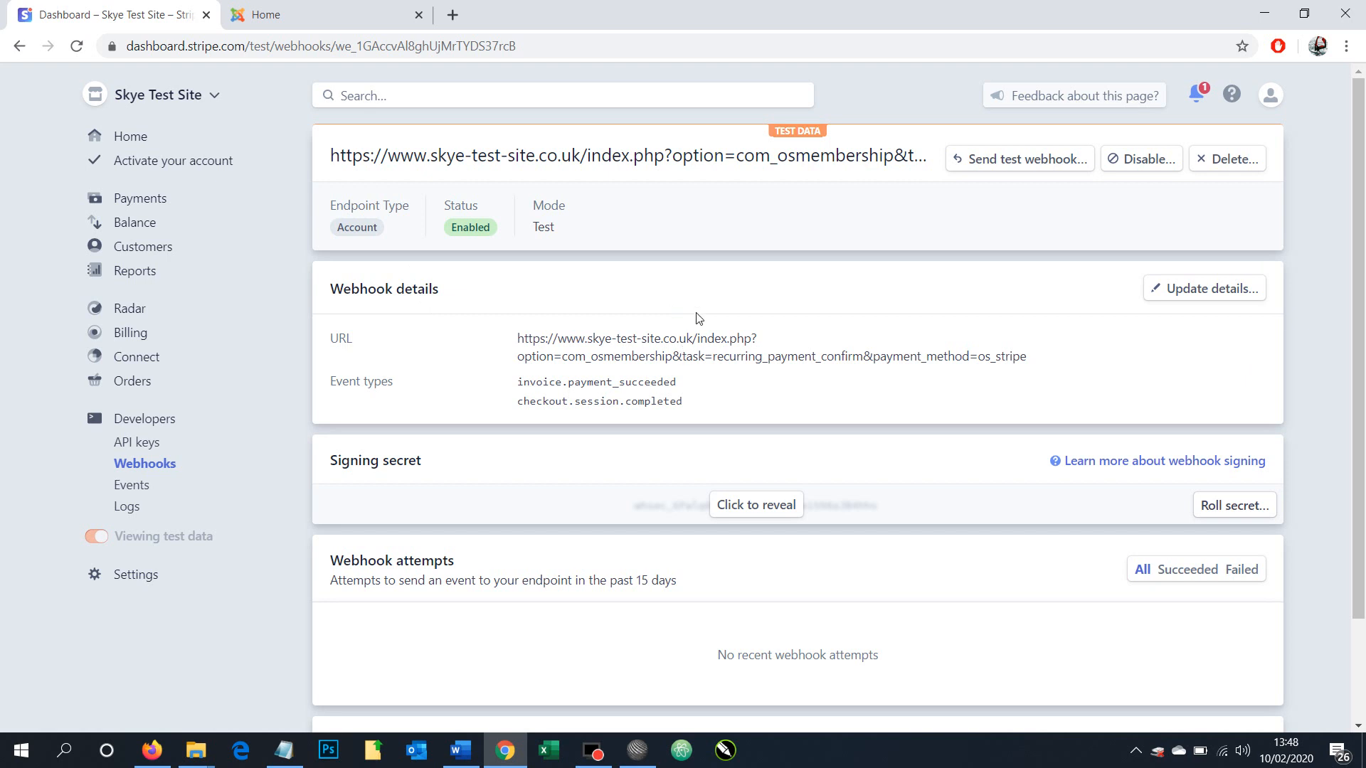
mouse_move(712, 283)
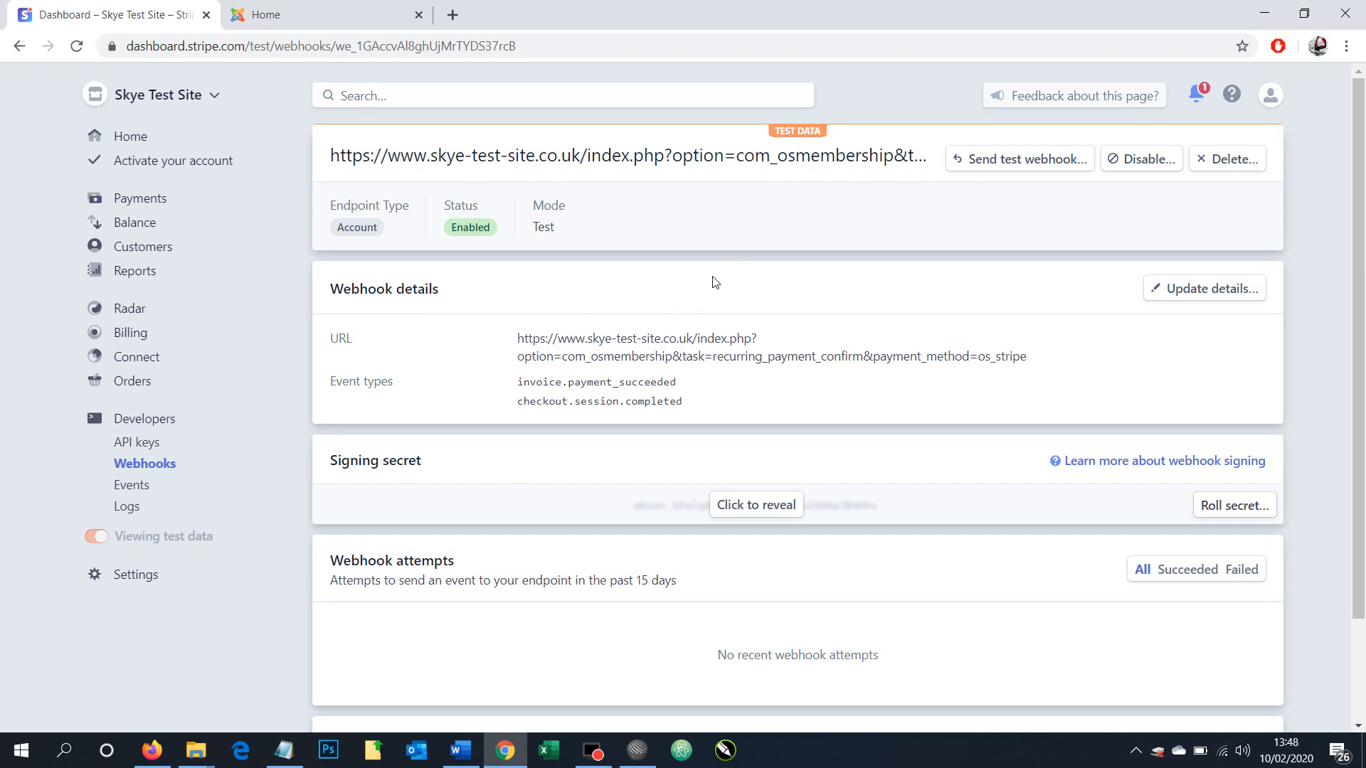
mouse_move(612, 379)
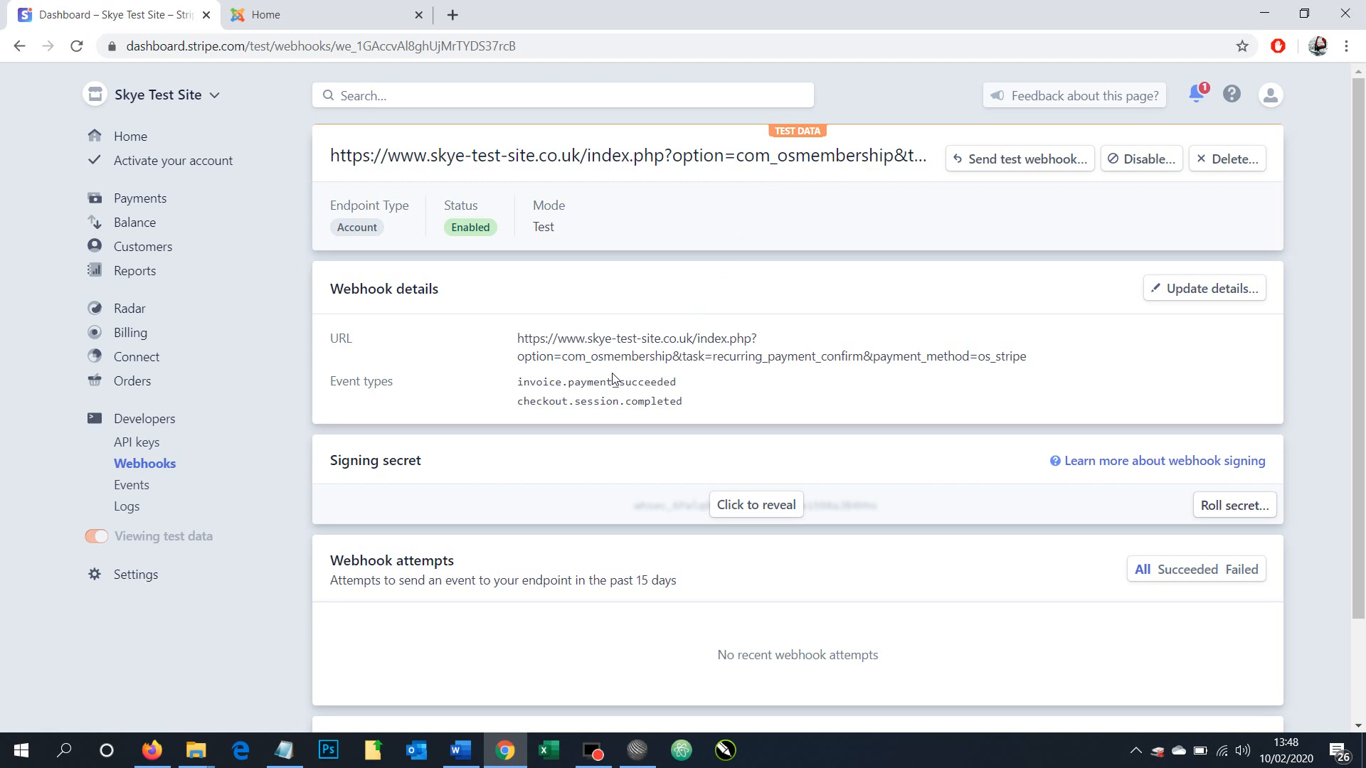
mouse_move(554, 326)
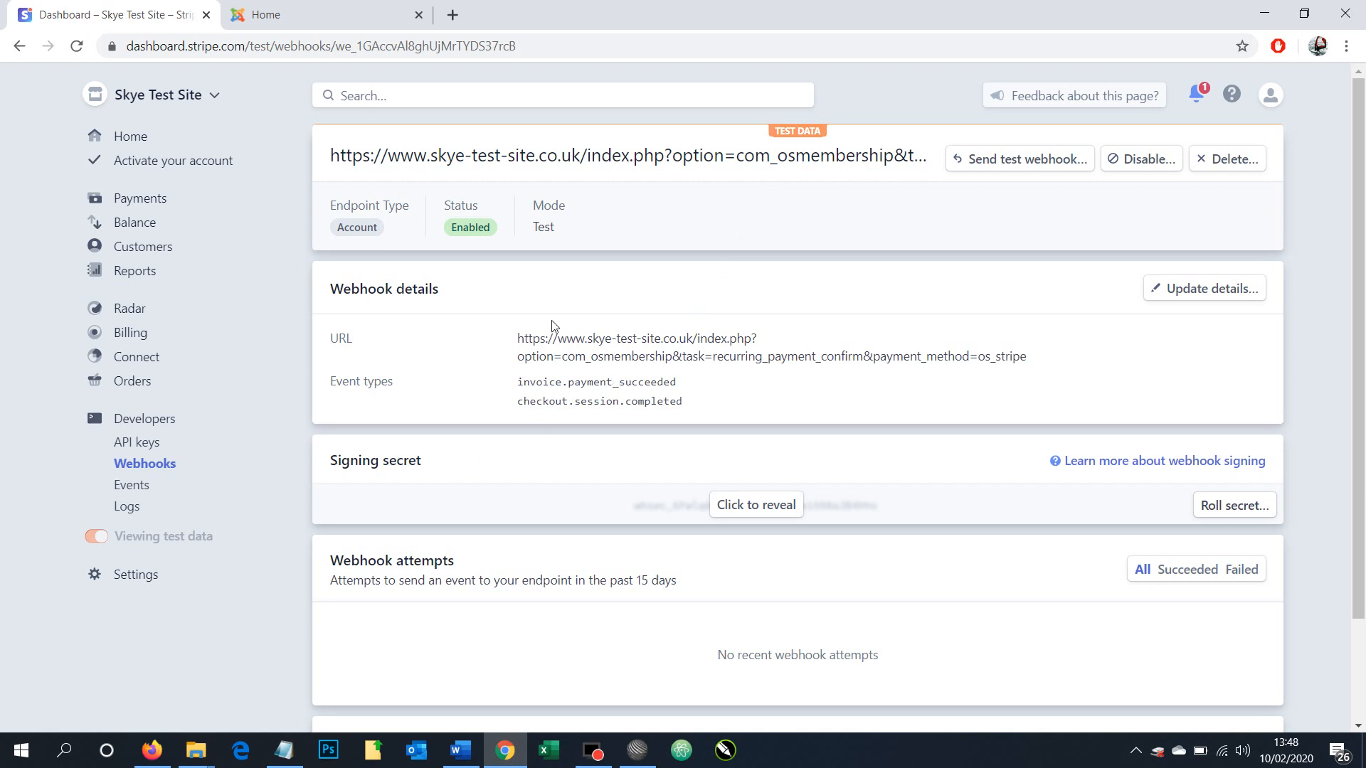
mouse_move(303, 549)
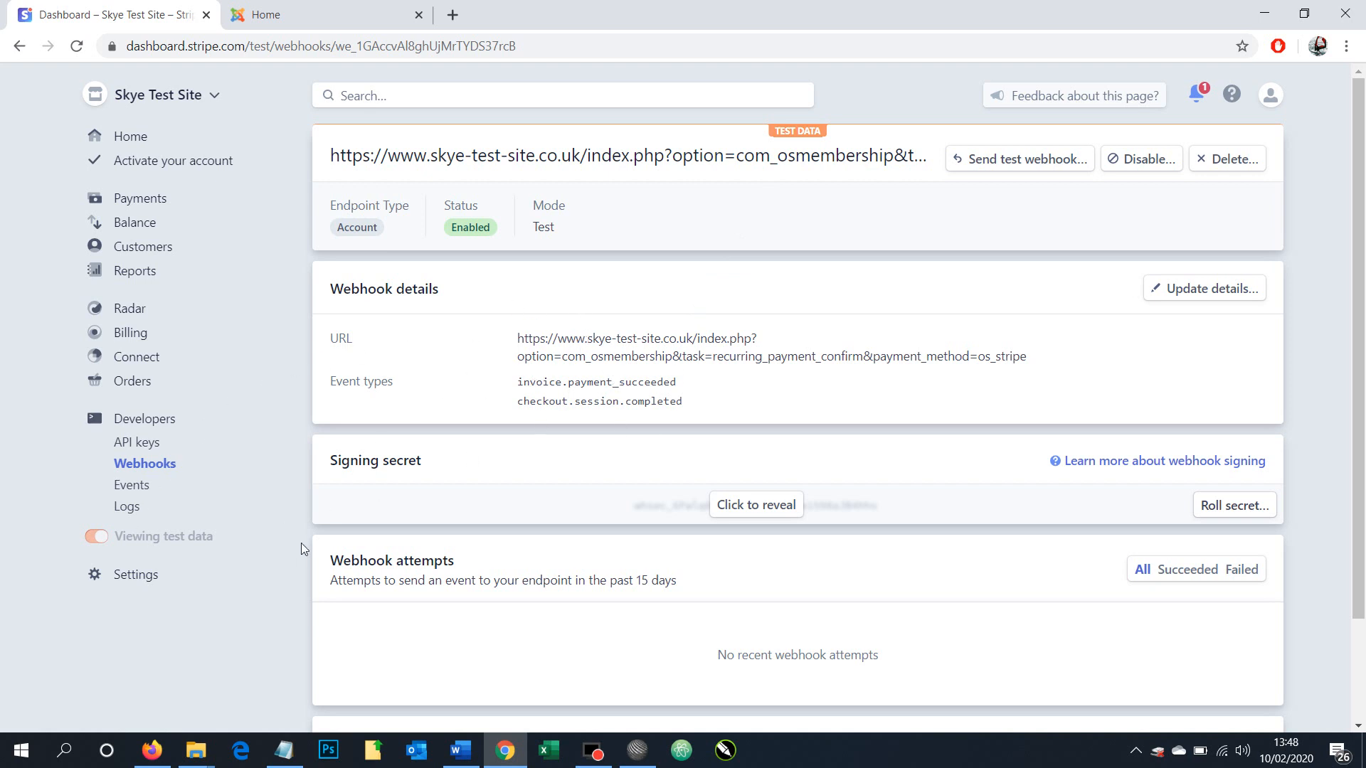
mouse_move(96, 538)
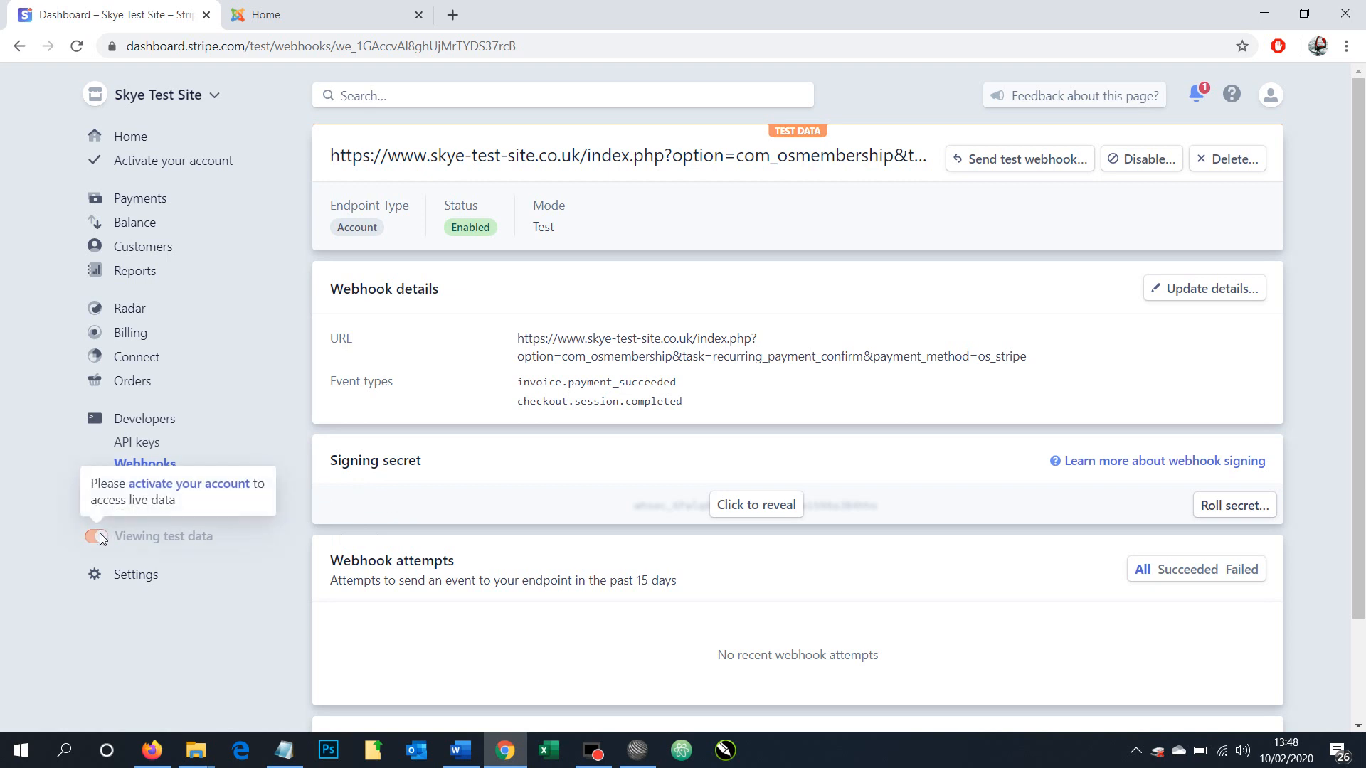
mouse_move(439, 410)
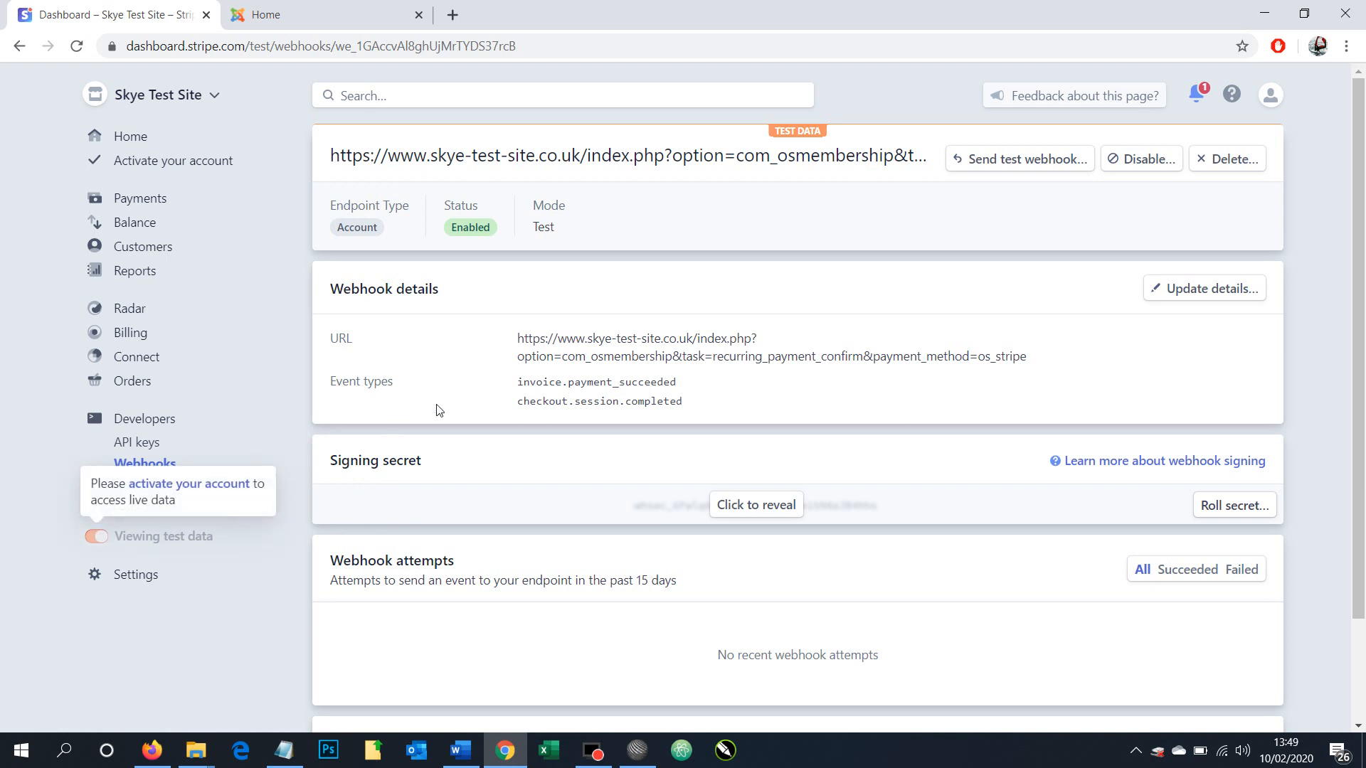